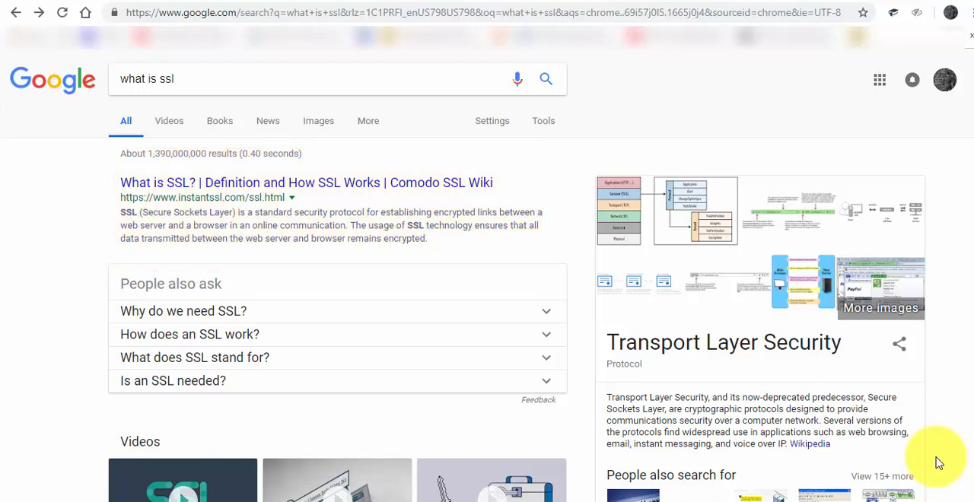
mouse_move(966, 259)
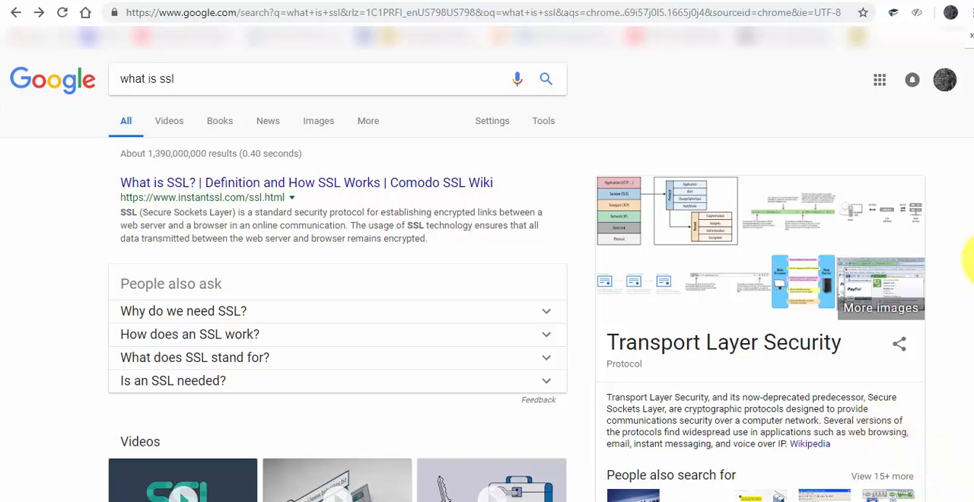
- Inspect the ABBA Construction site's padlock connection details, then switch to the GoDaddy checkout tab
click(190, 334)
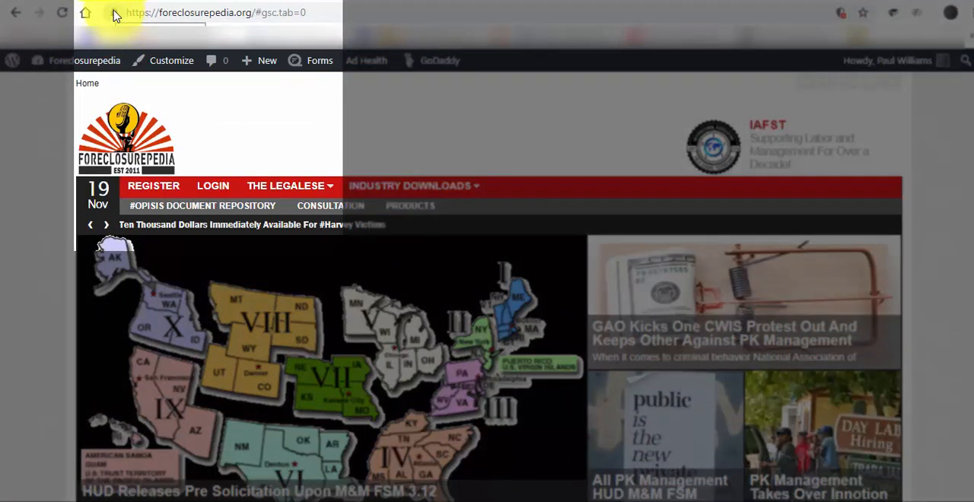
click(115, 13)
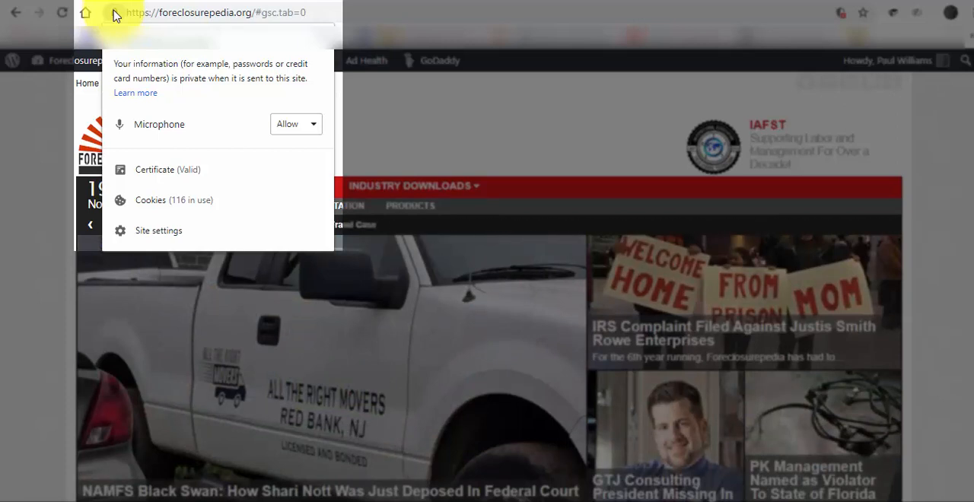
mouse_move(430, 12)
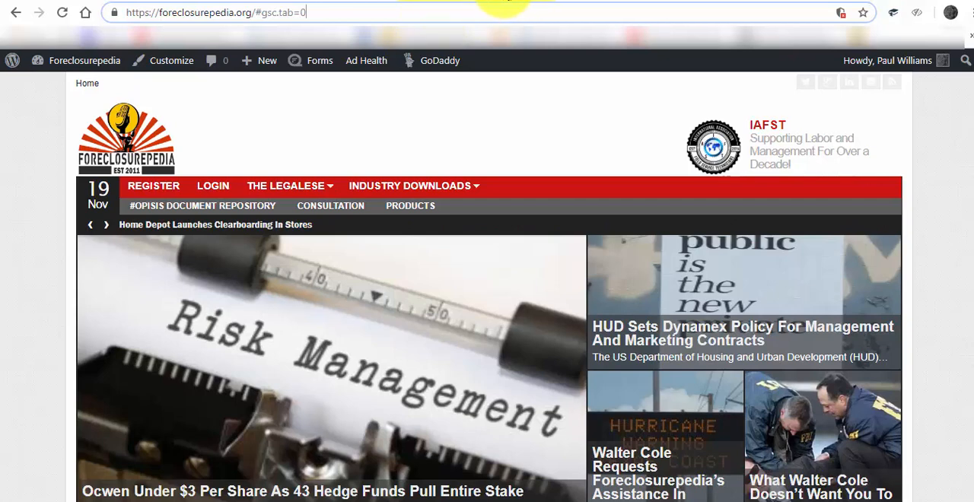
click(213, 12)
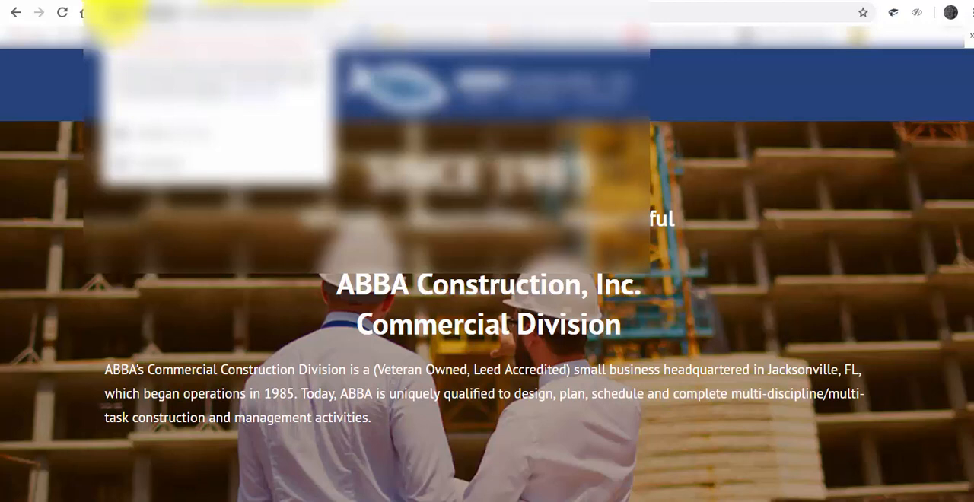
click(142, 12)
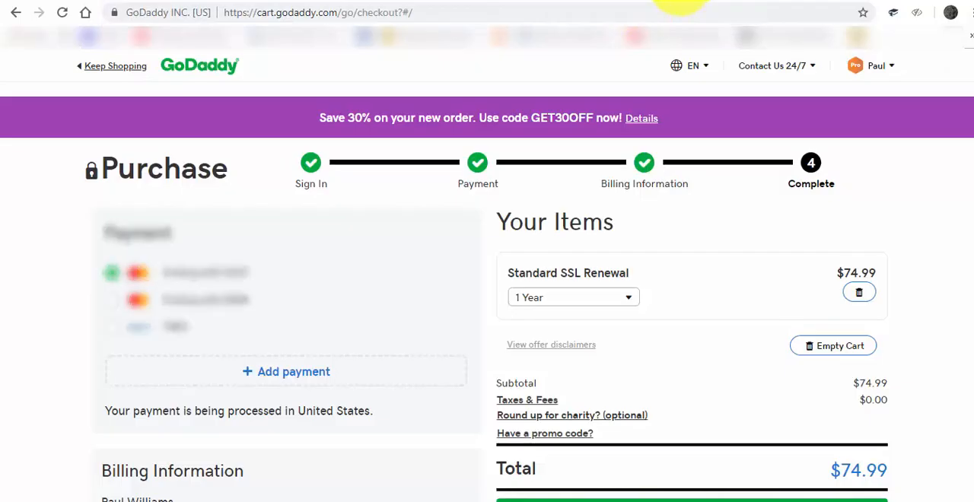
mouse_move(764, 311)
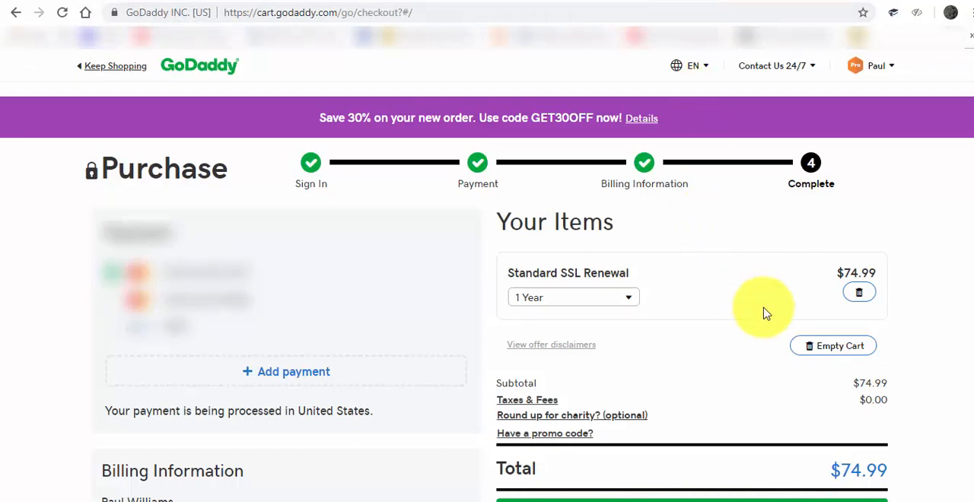
mouse_move(875, 275)
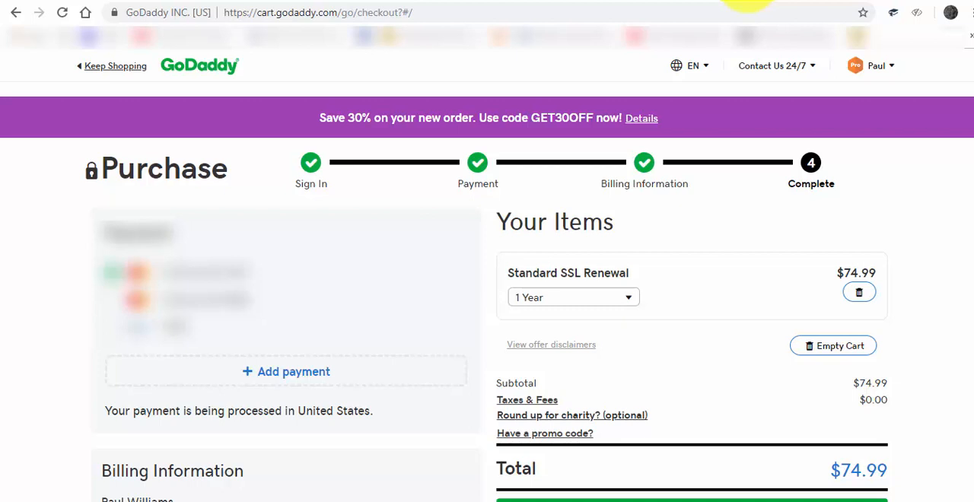
mouse_move(770, 17)
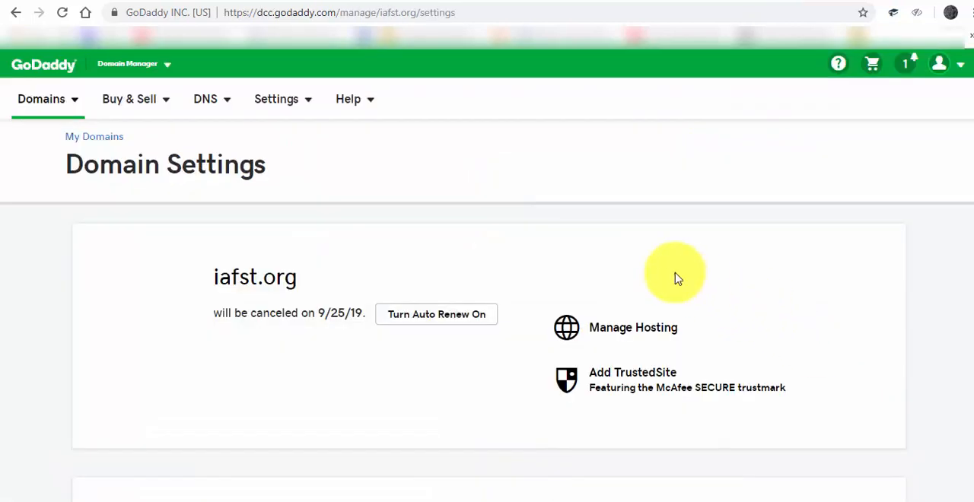
mouse_move(582, 198)
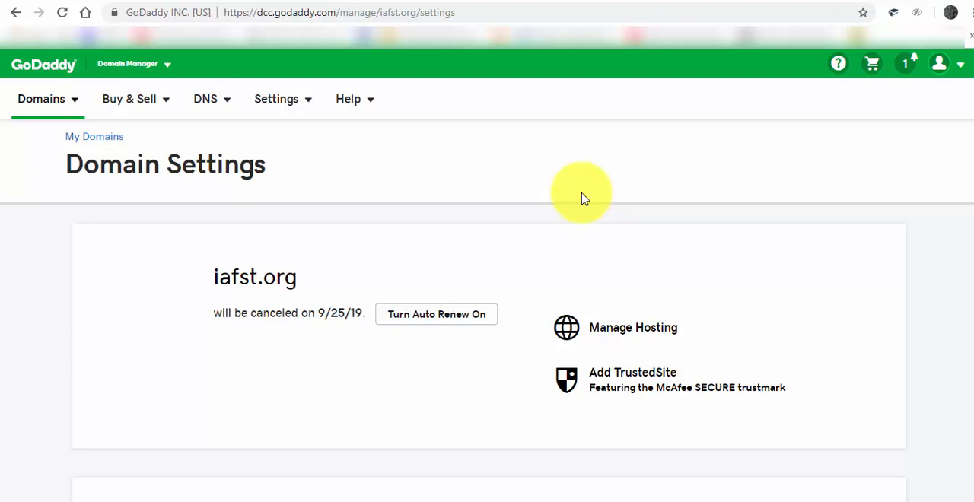
mouse_move(596, 305)
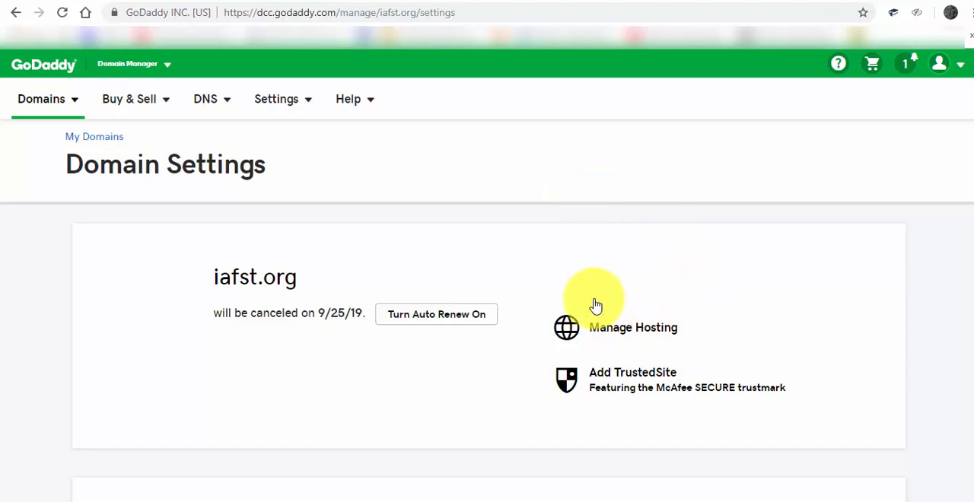
mouse_move(373, 223)
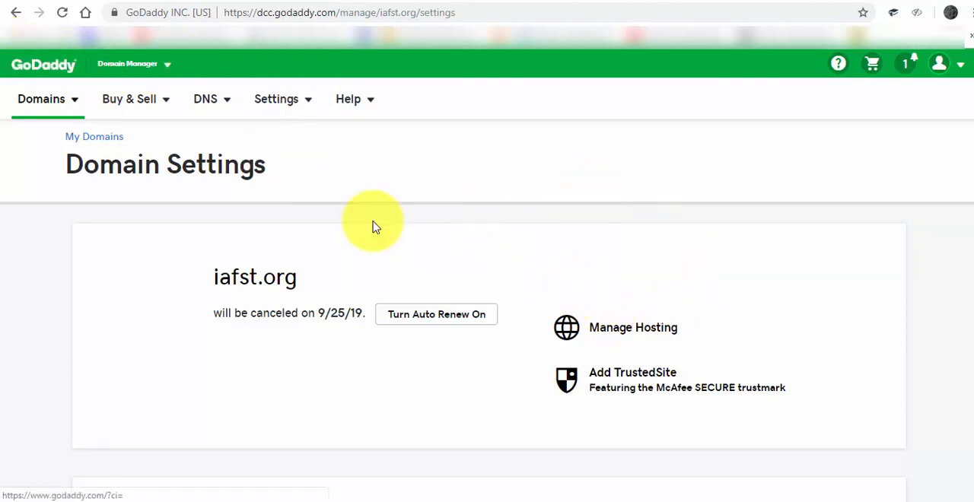
- Open iafst.org hosting Settings from Manage Hosting and launch its cPanel Admin
click(633, 327)
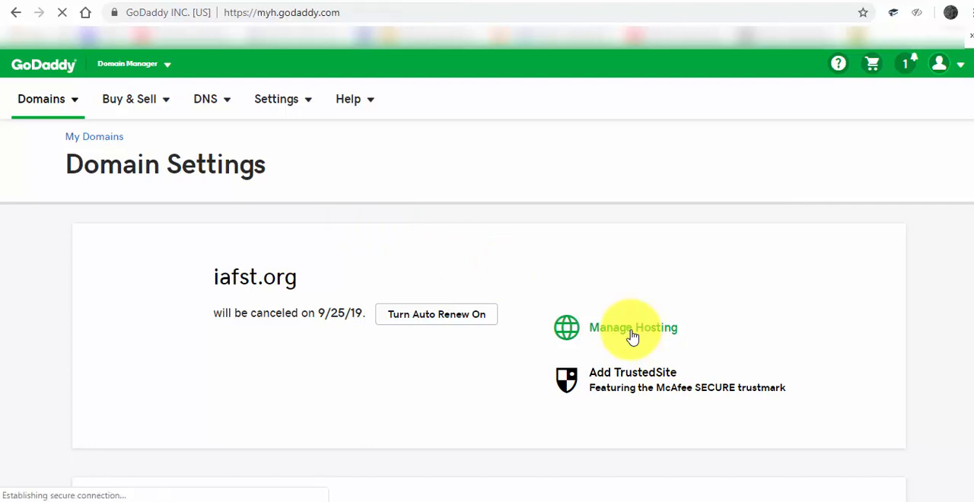
click(634, 328)
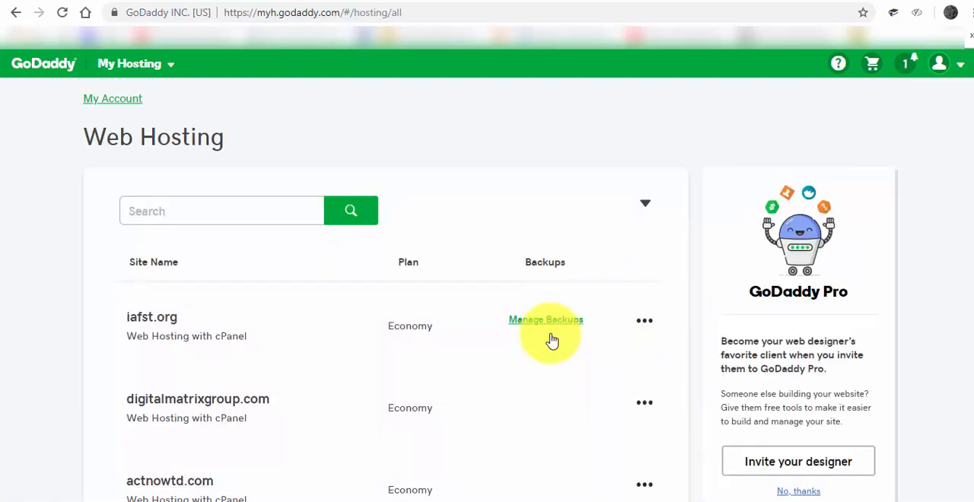
click(644, 319)
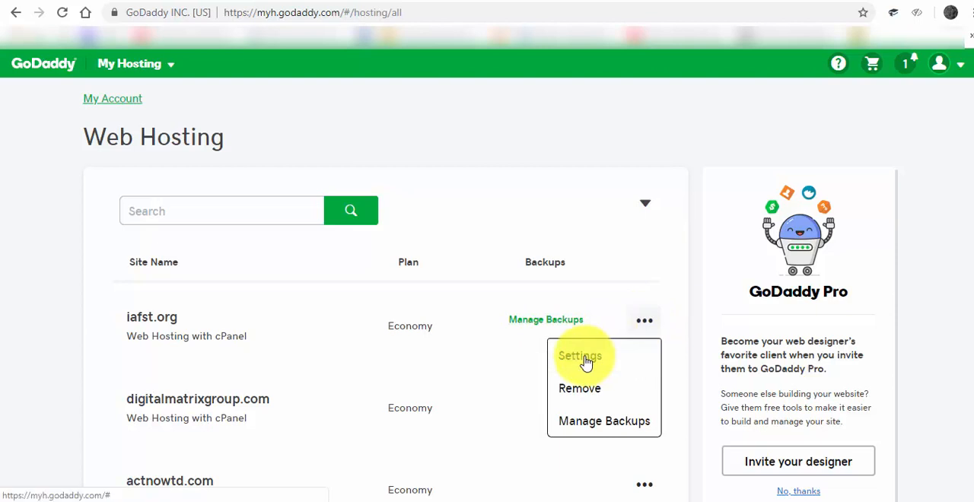
click(580, 355)
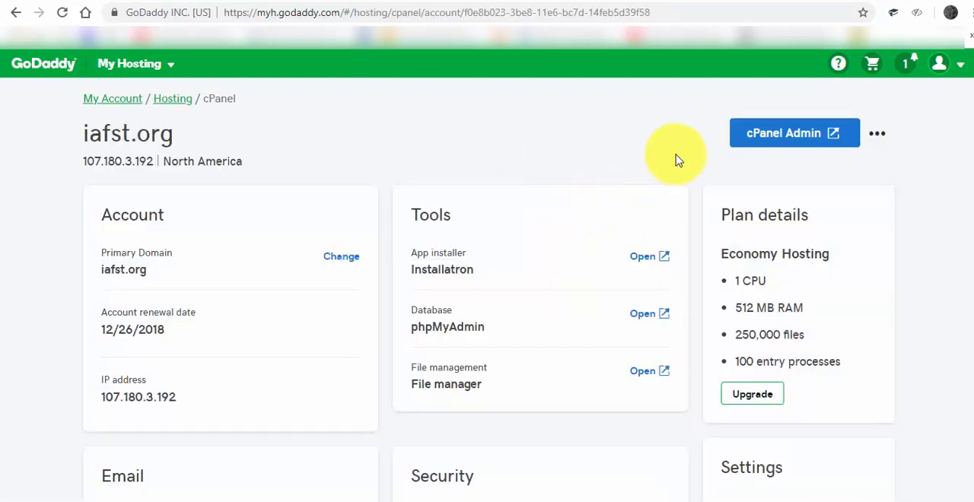
click(794, 132)
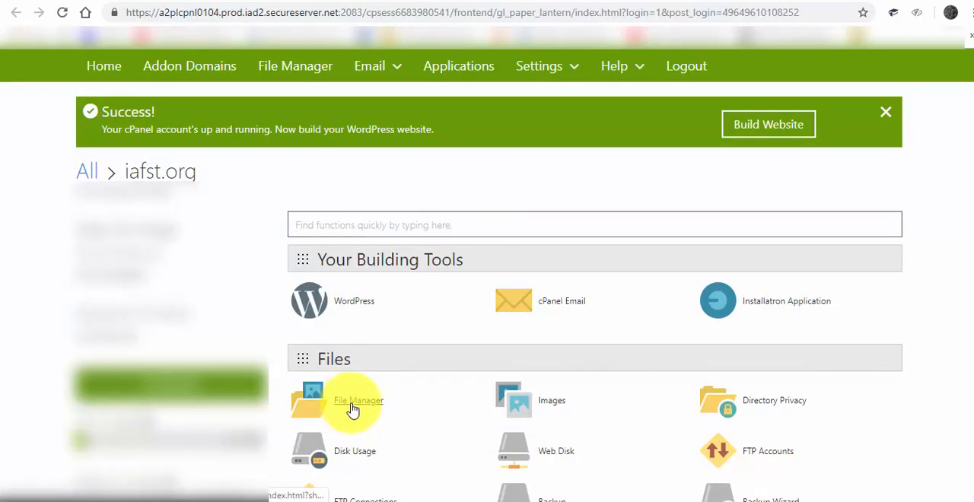
mouse_move(442, 360)
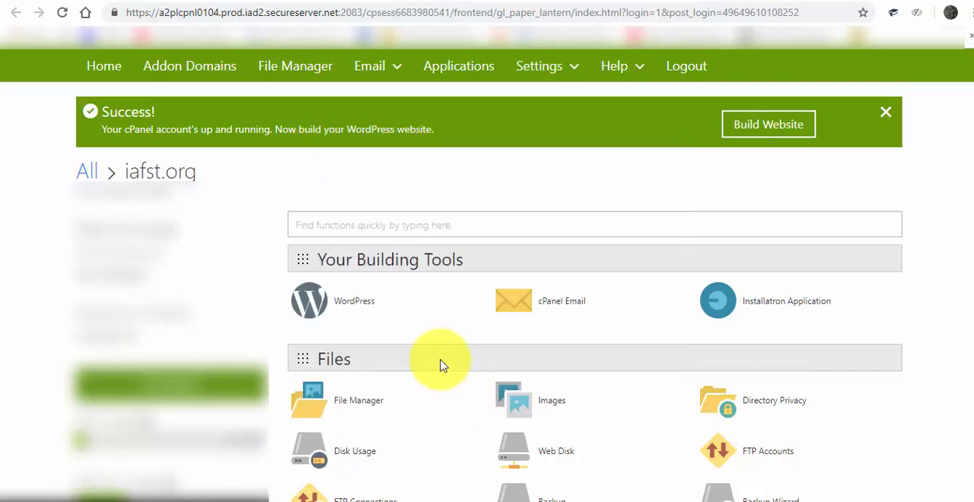
- Bring up the iafst.org cPanel dashboard through cPanel Admin
click(359, 400)
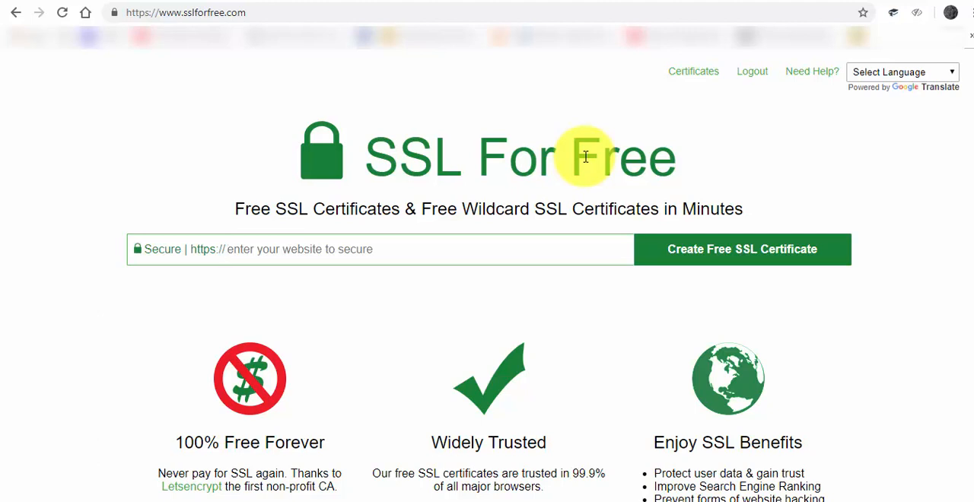
- Request a free SSL certificate for iafst.org and choose Manual Verification
text(iafst)
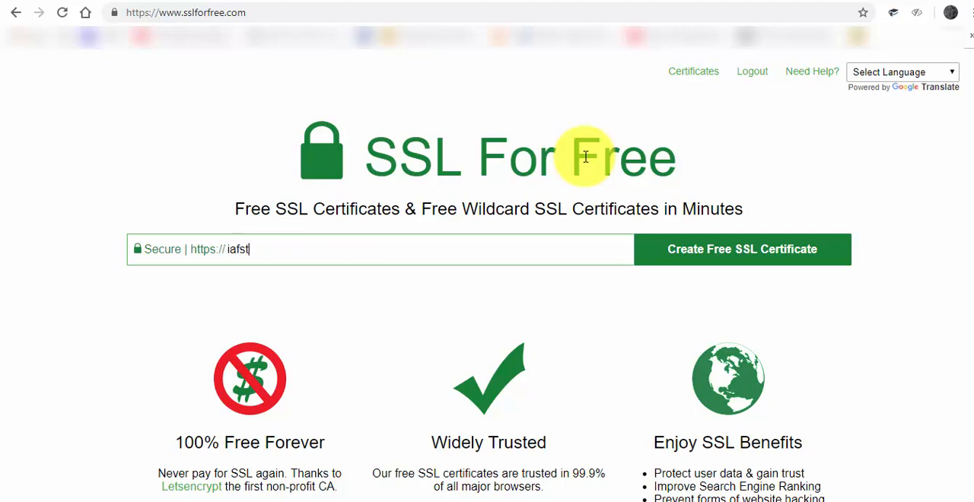
text(.org)
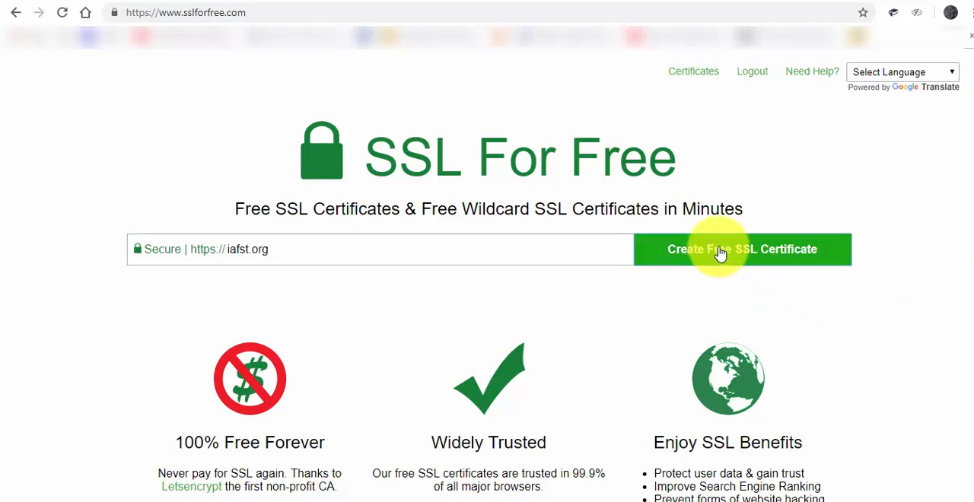
click(742, 249)
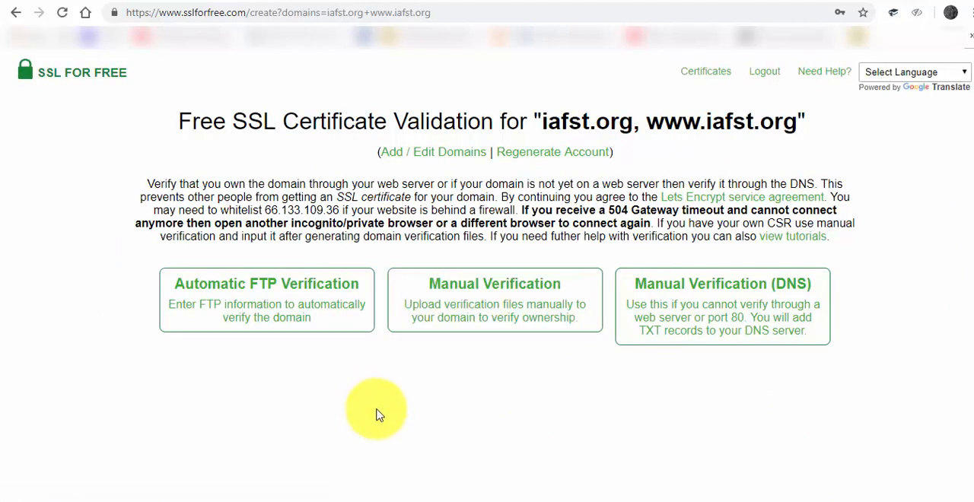
mouse_move(746, 82)
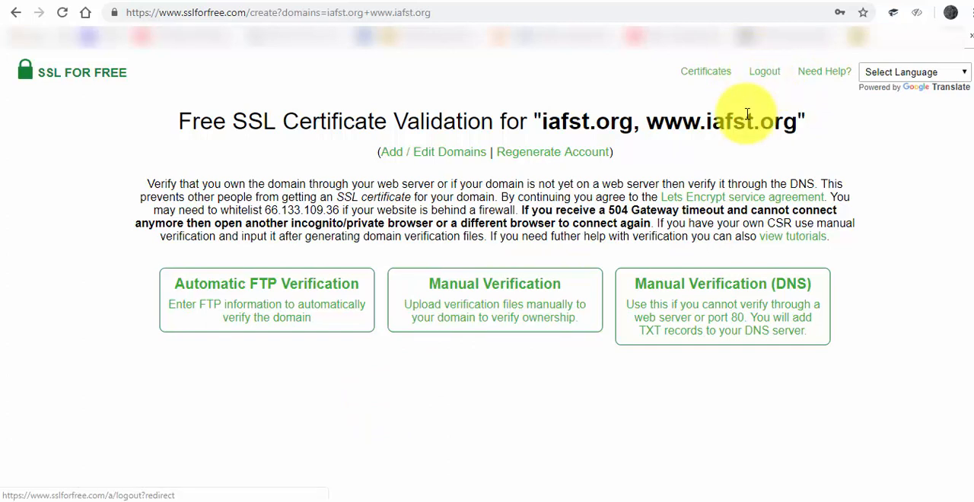
mouse_move(672, 352)
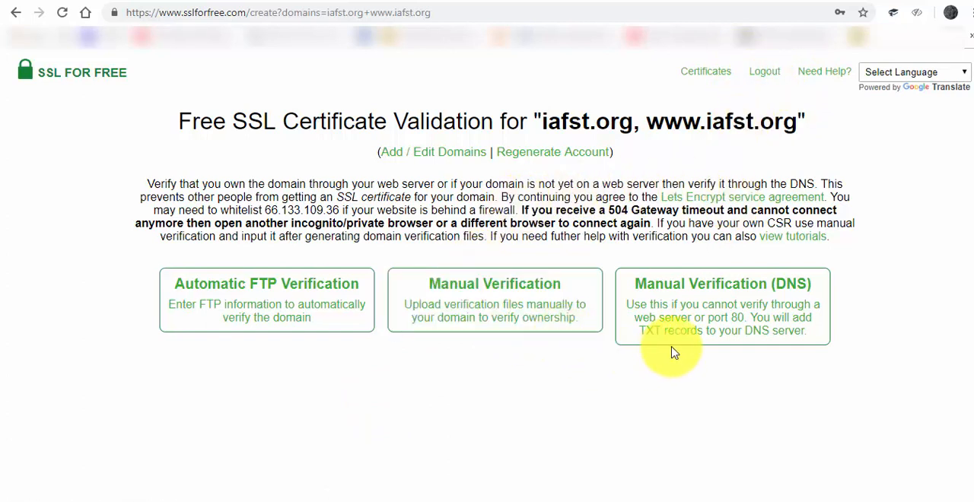
click(721, 307)
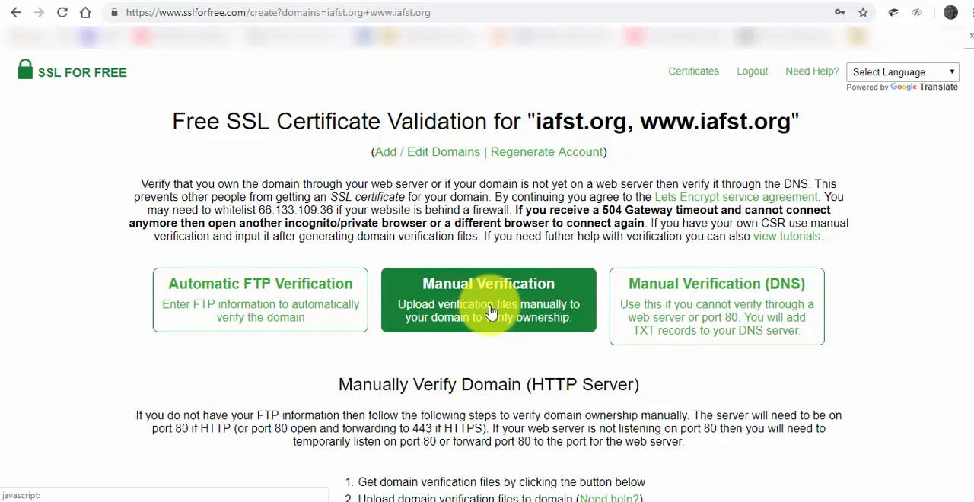
- Download verification file #1 and save it into Desktop > IAFST
scroll(down, 3)
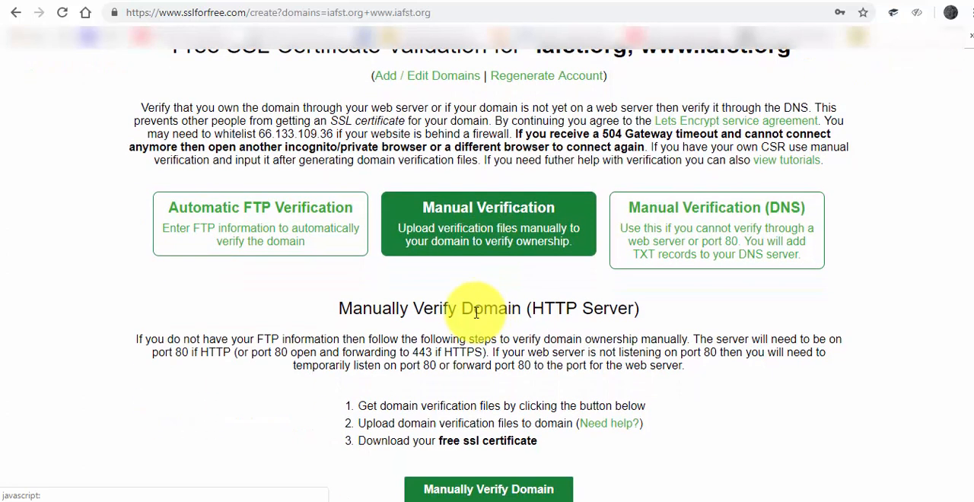
mouse_move(447, 253)
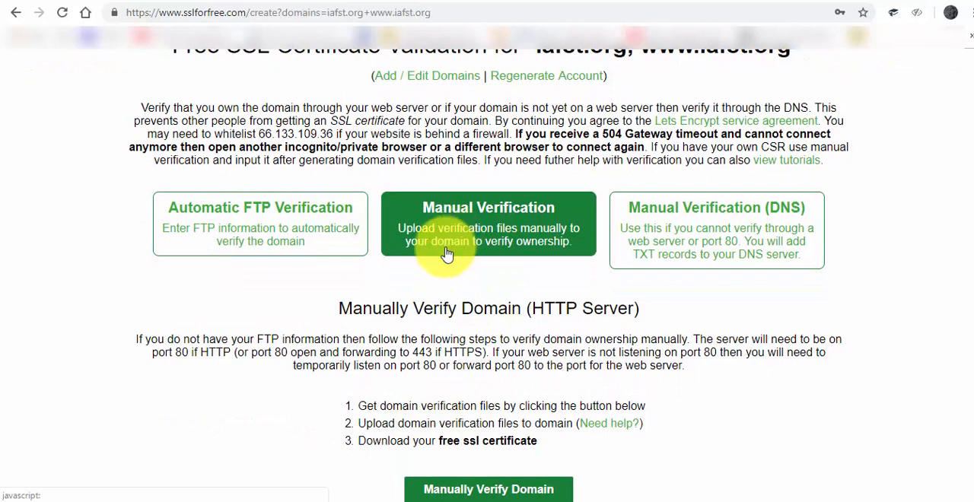
click(488, 489)
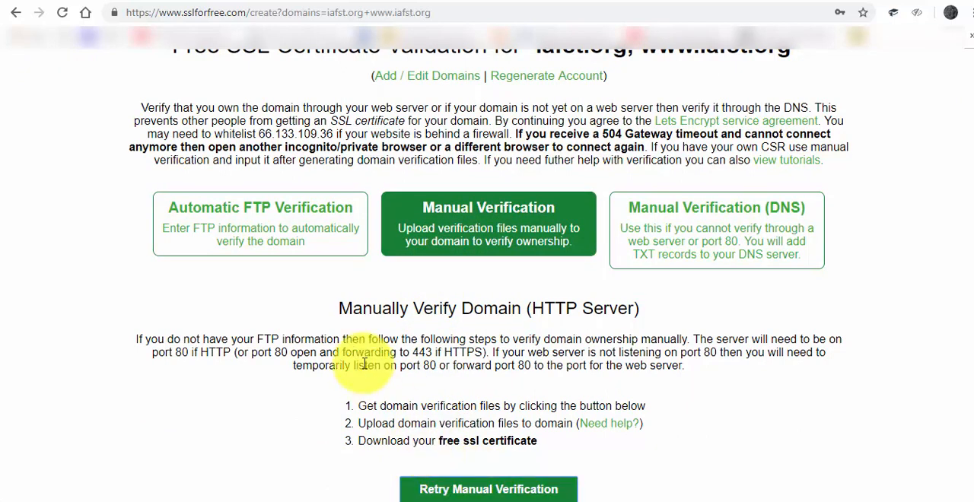
scroll(down, 3)
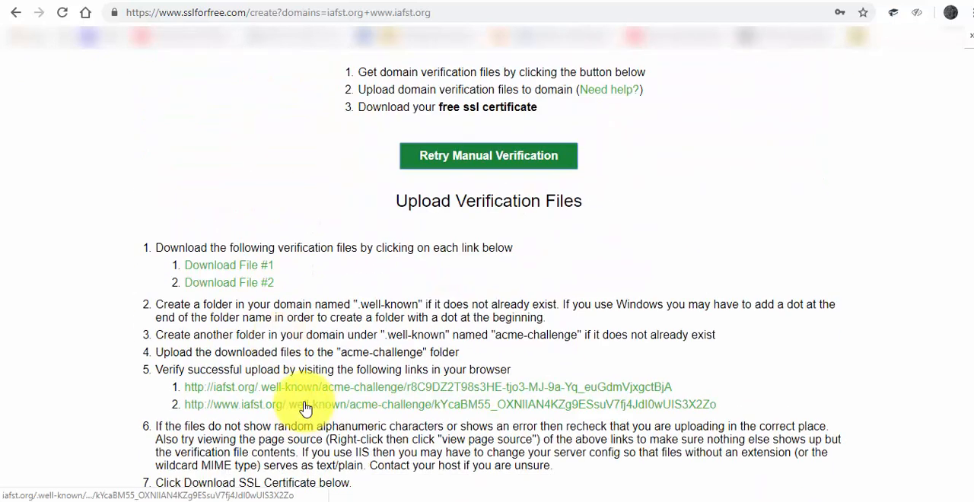
mouse_move(228, 265)
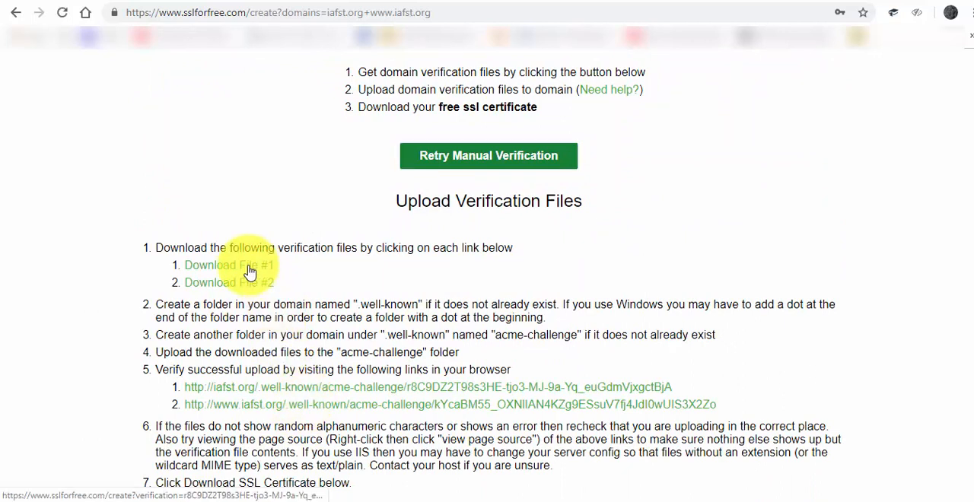
click(229, 265)
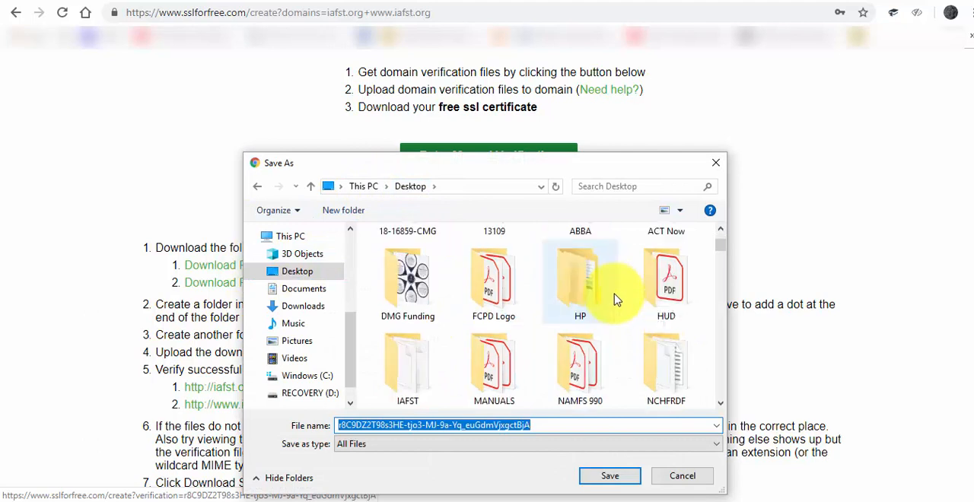
scroll(down, 3)
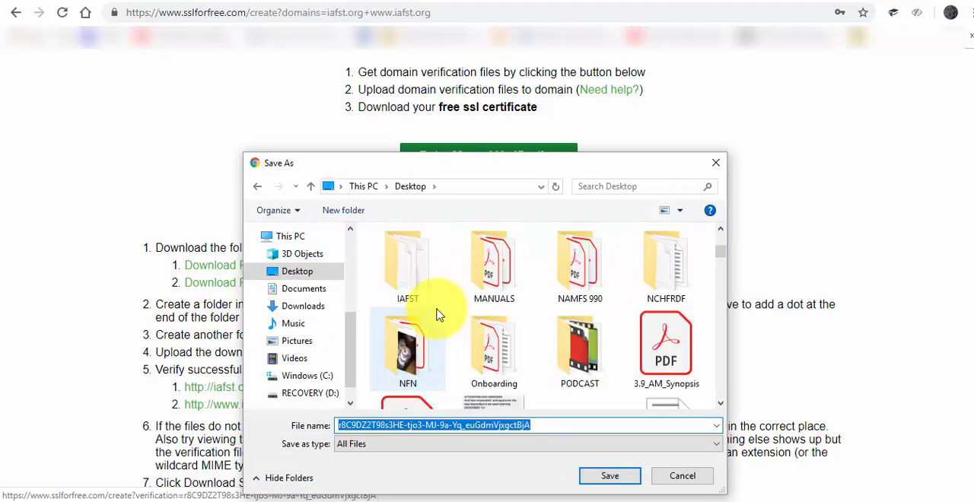
click(407, 266)
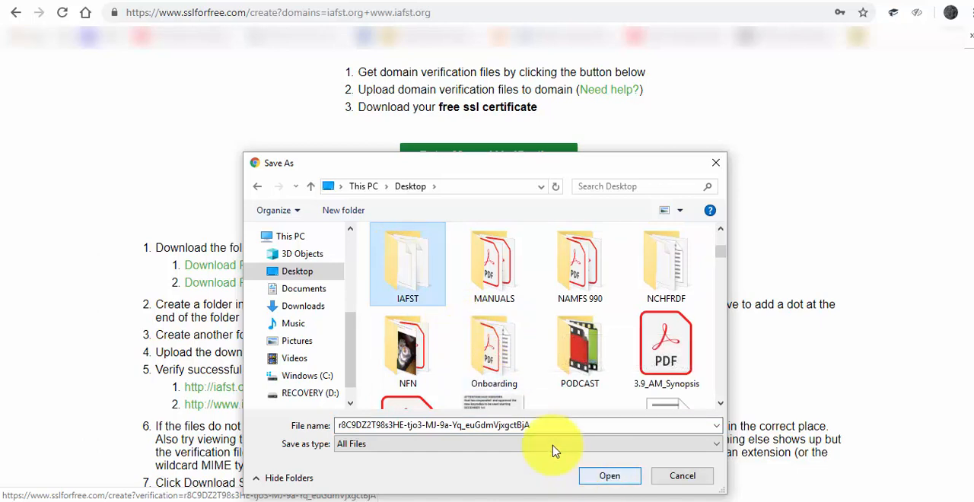
double_click(407, 264)
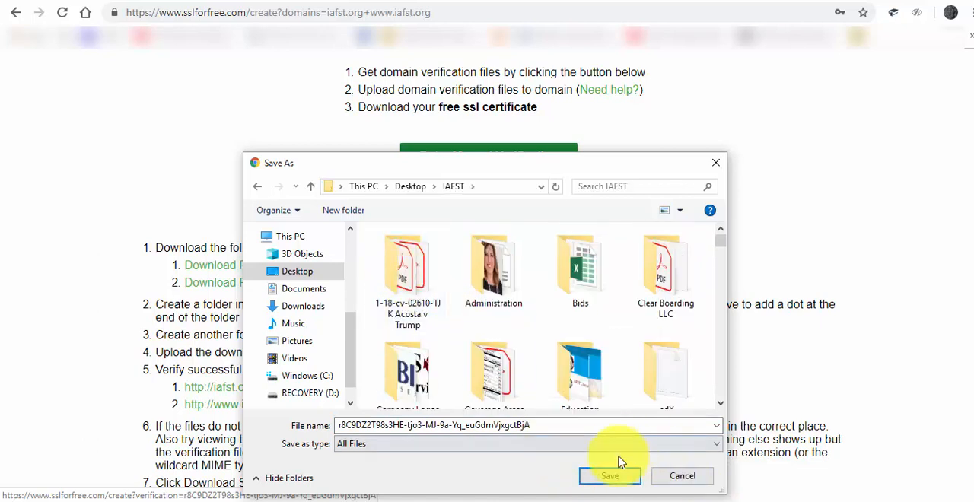
click(610, 476)
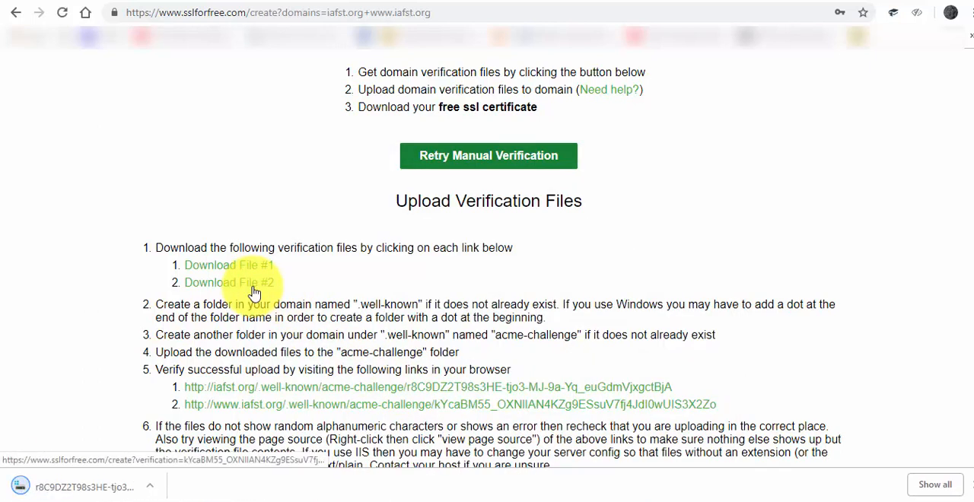
- Save verification file #2 into IAFST and select the .well-known folder name
click(229, 283)
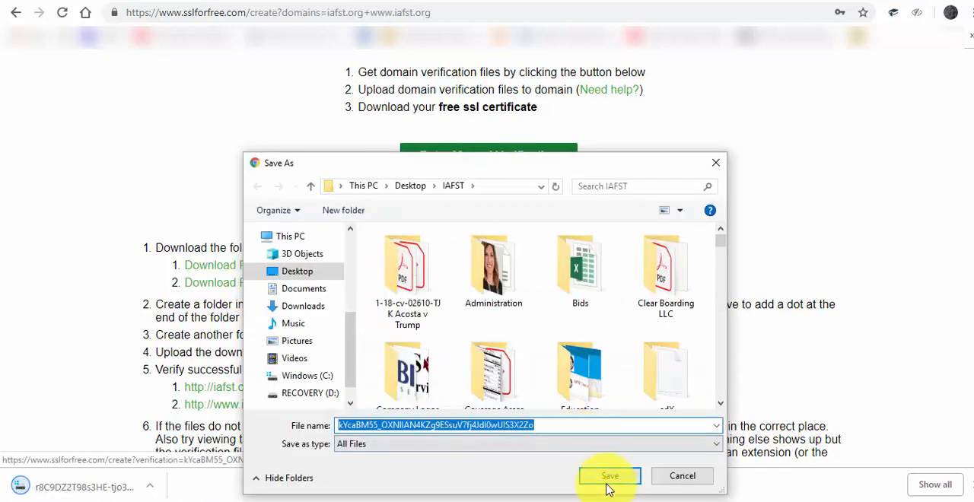
click(609, 475)
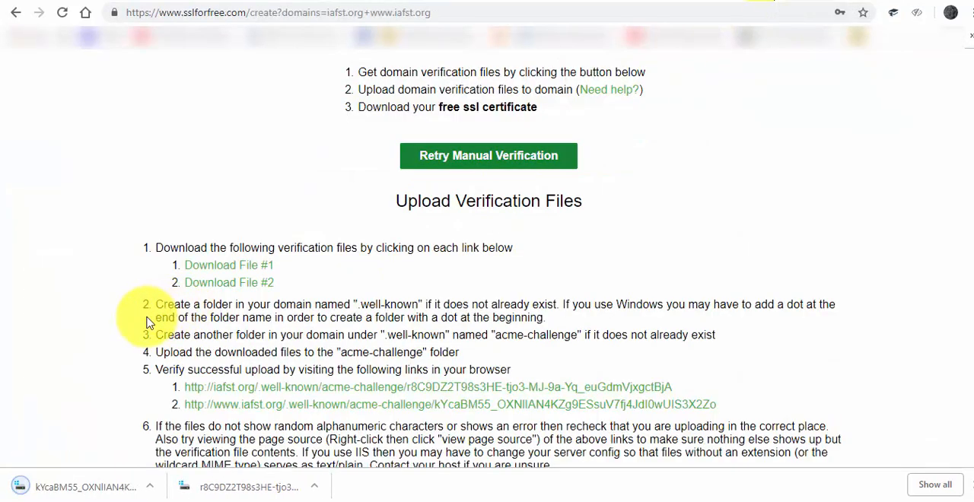
scroll(down, 3)
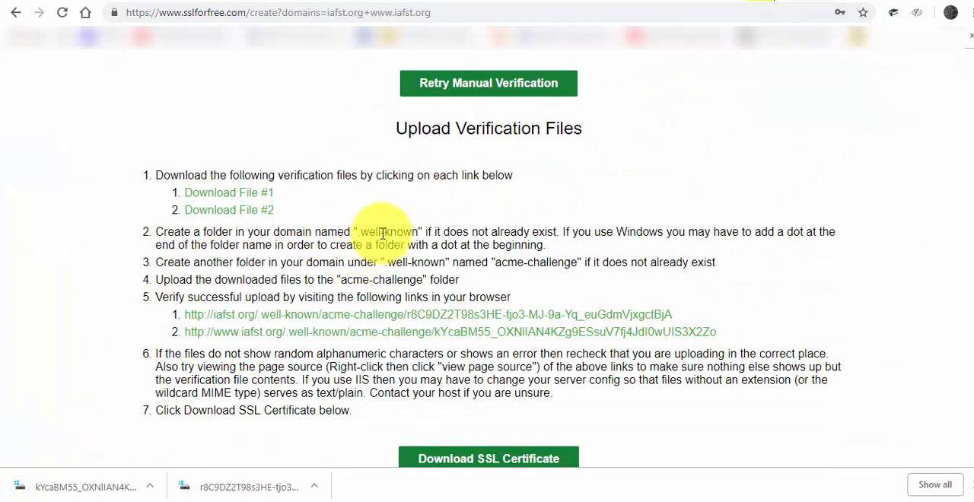
double_click(370, 232)
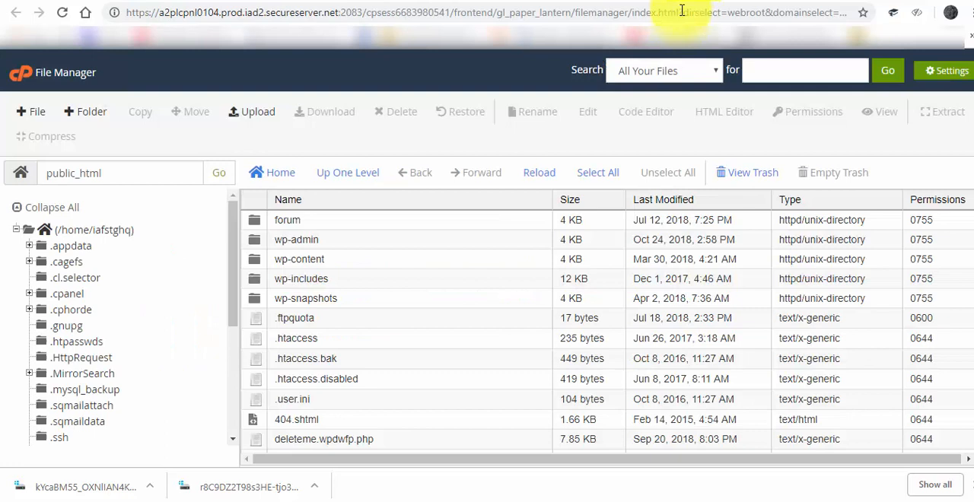
mouse_move(91, 112)
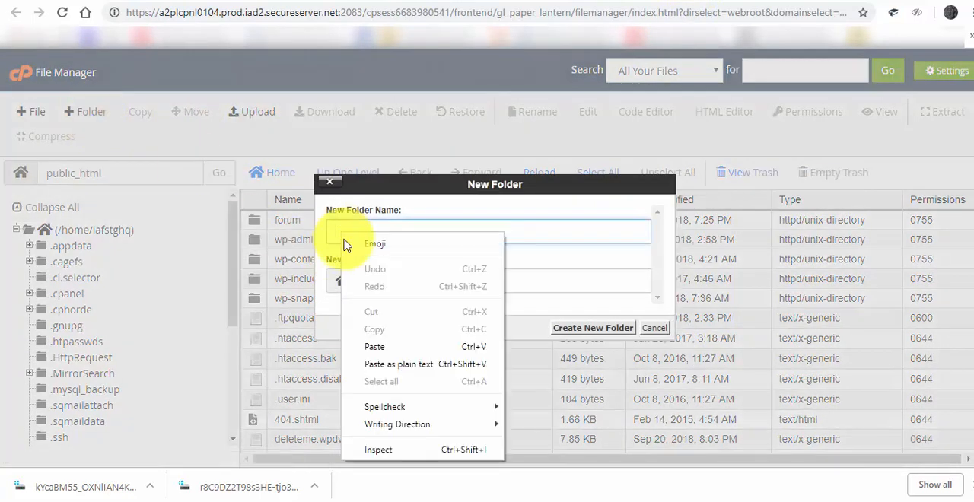
- Create the .well-known folder in public_html and copy the acme-challenge name
text(.well-known)
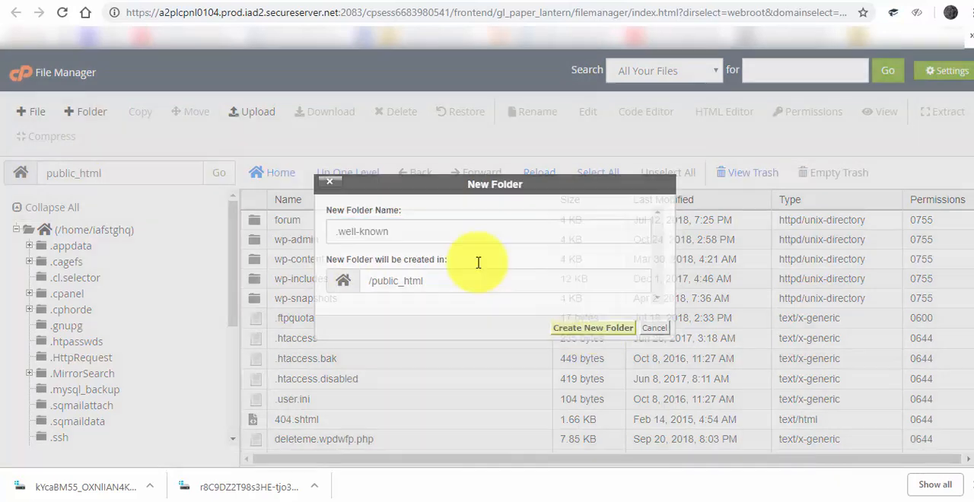
click(593, 327)
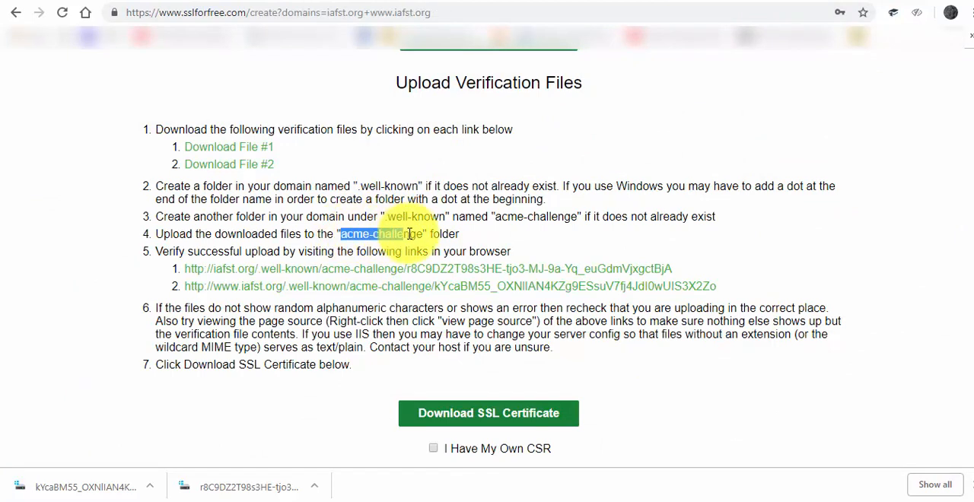
right_click(391, 234)
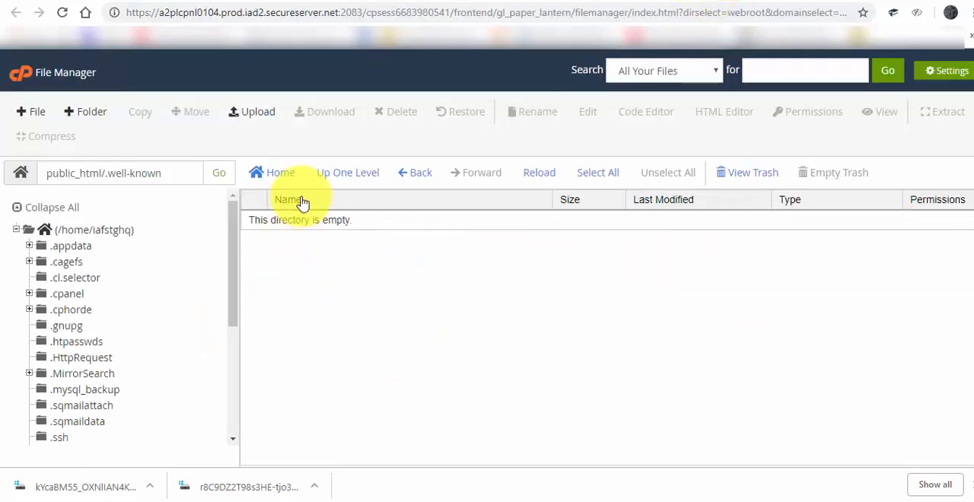
mouse_move(257, 112)
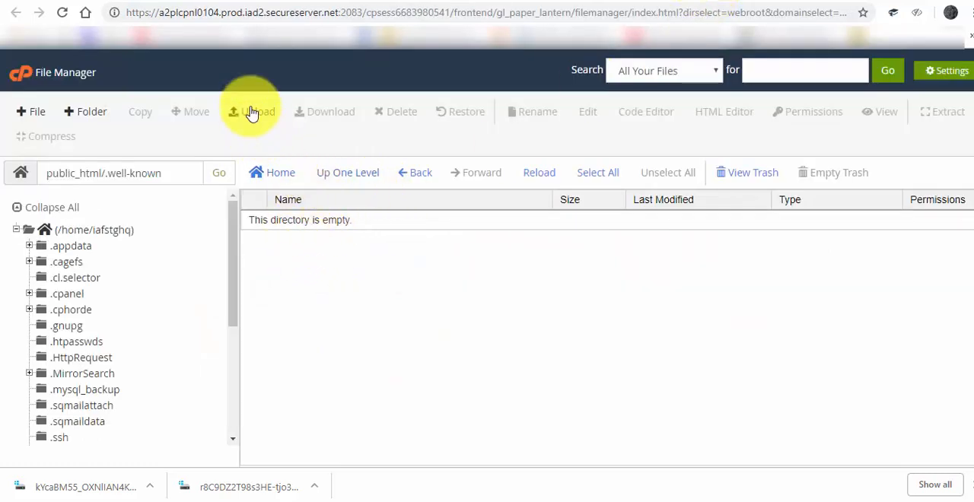
- Create an acme-challenge folder inside .well-known and open it
click(84, 111)
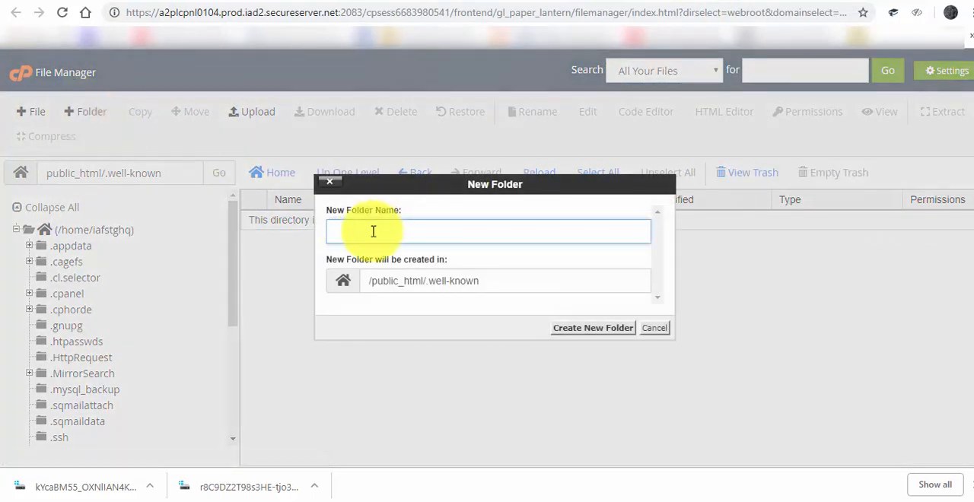
text(acme-challenge)
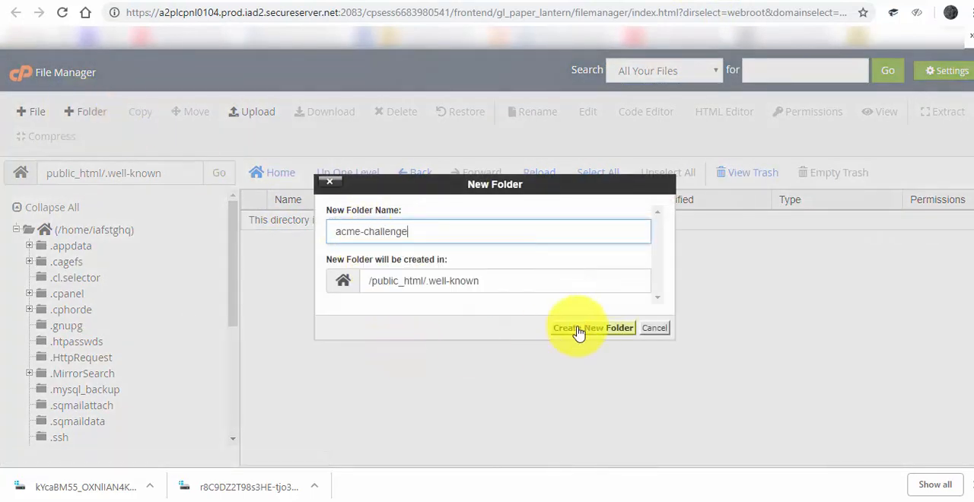
click(592, 328)
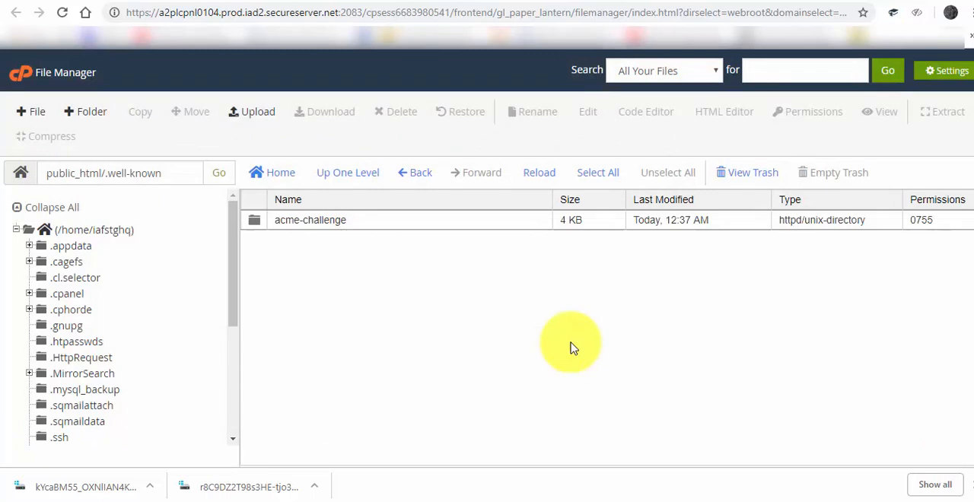
double_click(310, 220)
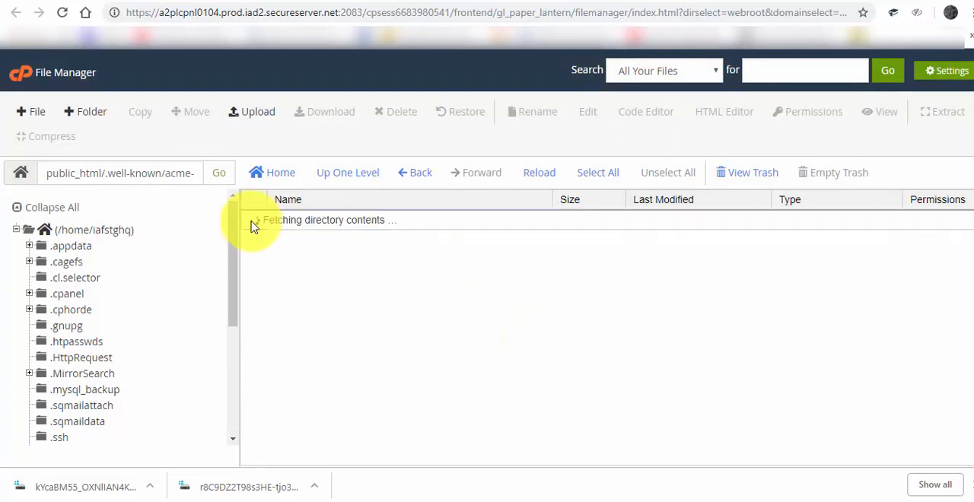
click(252, 111)
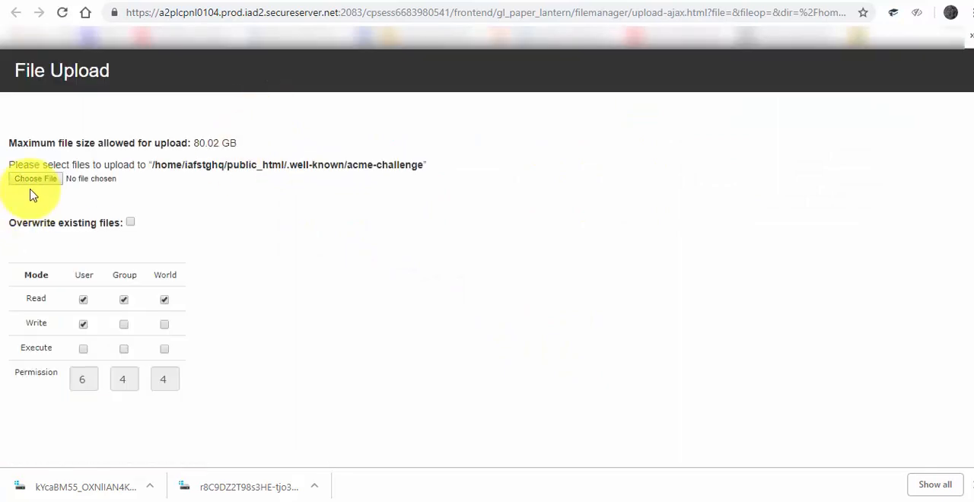
- Upload the first verification file, found by searching 'kYca' in IAFST
click(35, 178)
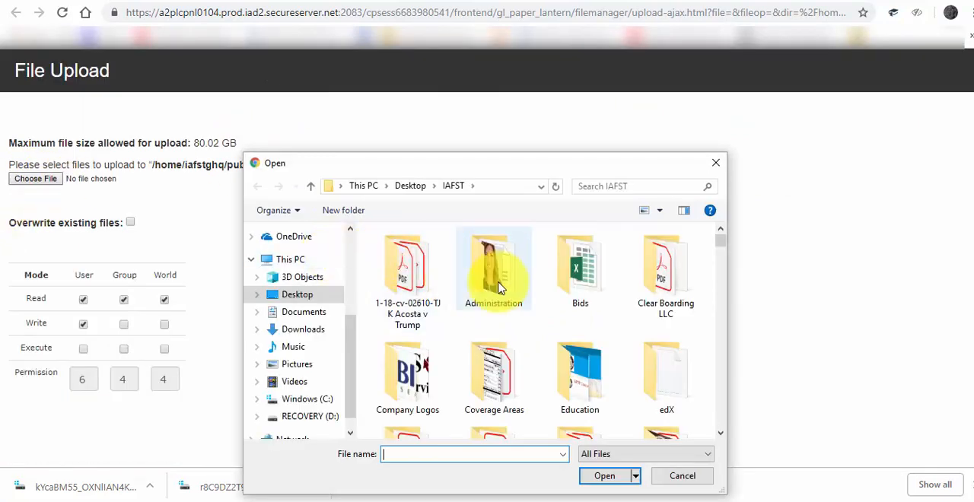
click(643, 185)
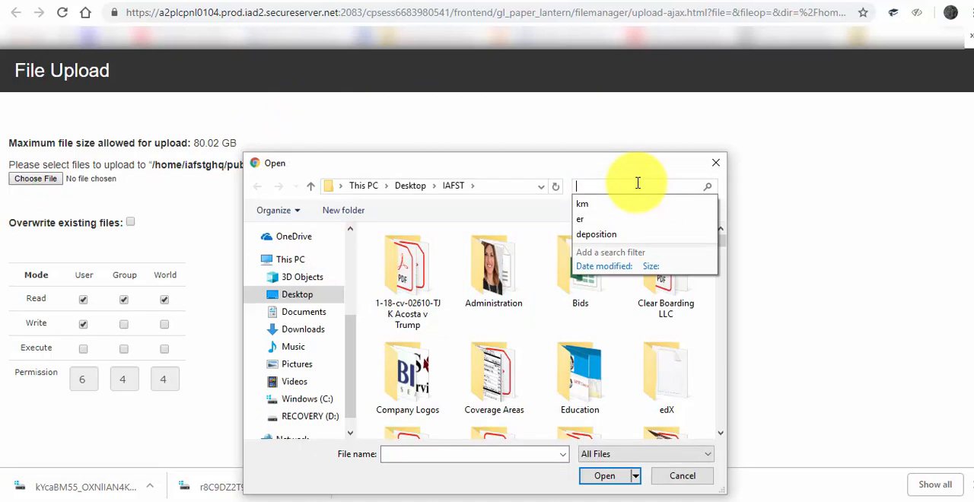
text(k)
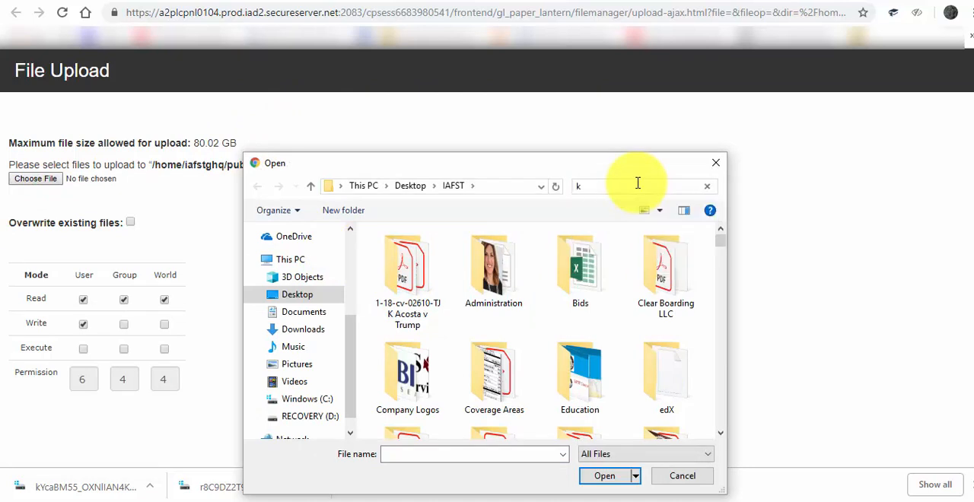
text(Yca)
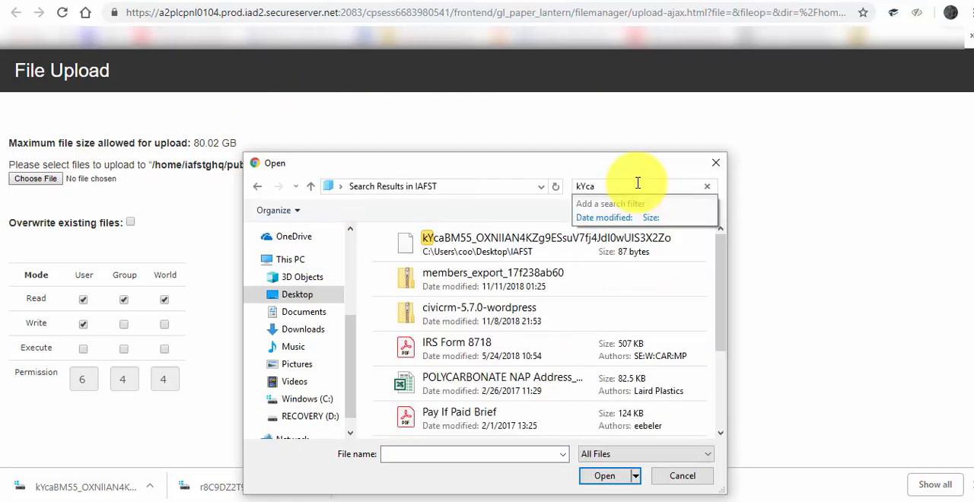
click(545, 243)
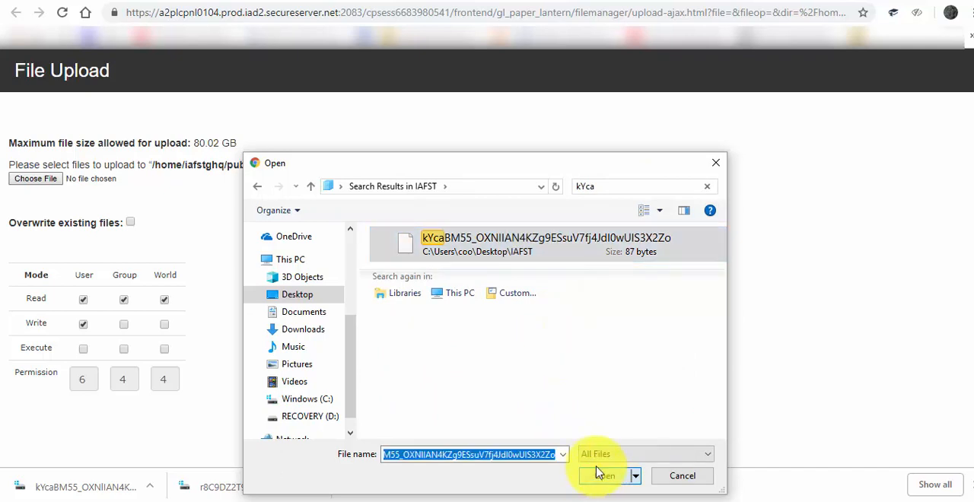
click(604, 476)
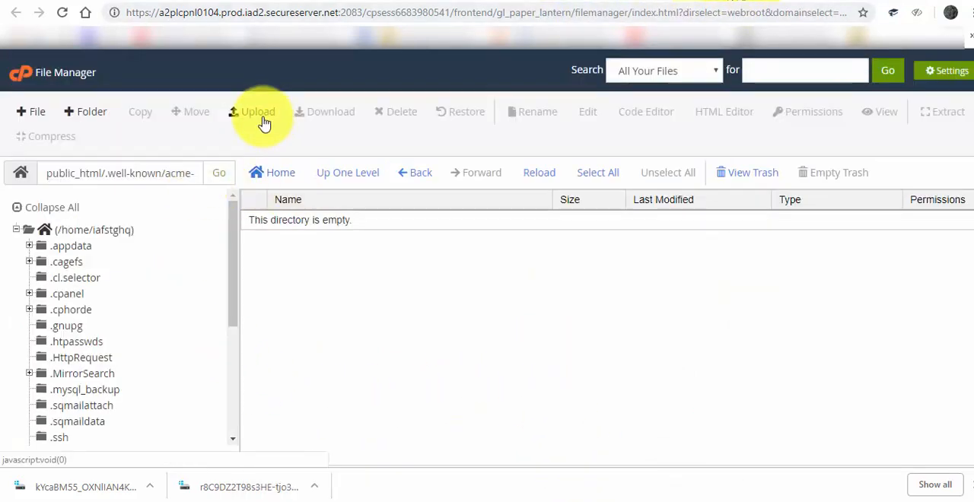
- Upload the second verification file and return to the SSL For Free instructions
click(257, 112)
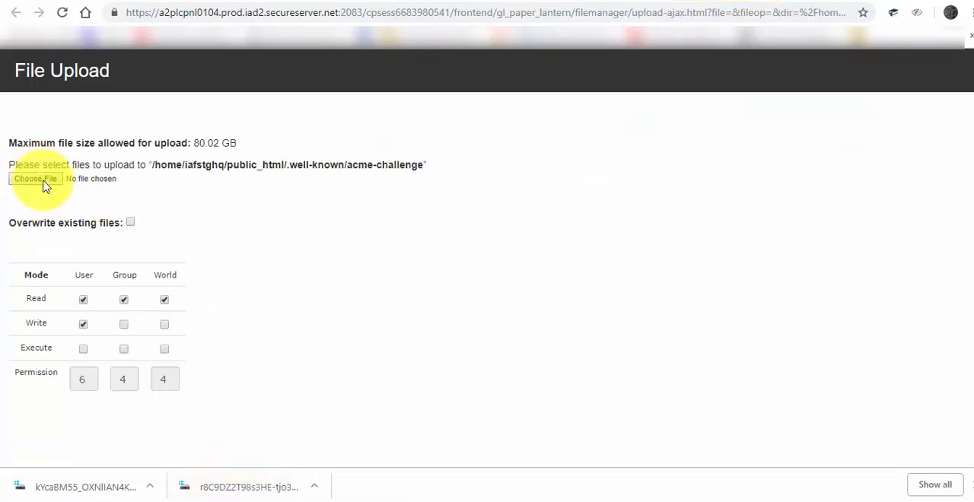
mouse_move(386, 225)
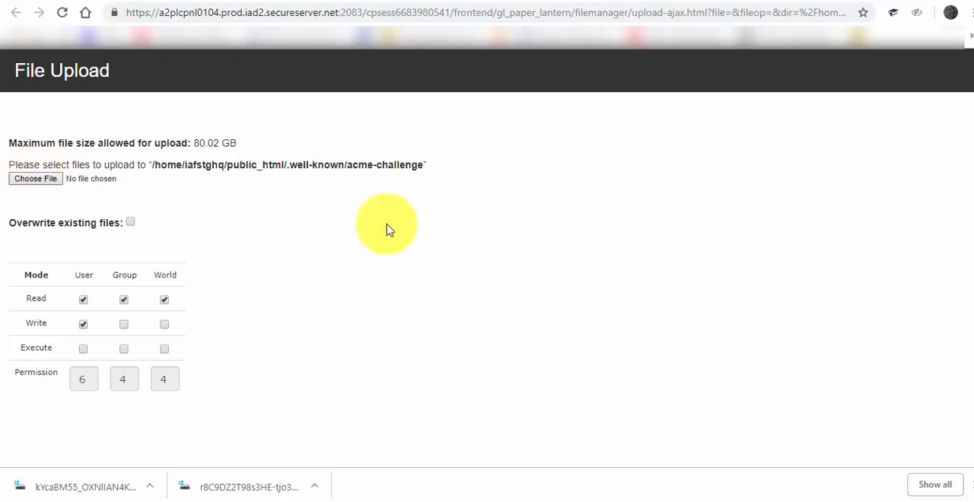
click(35, 178)
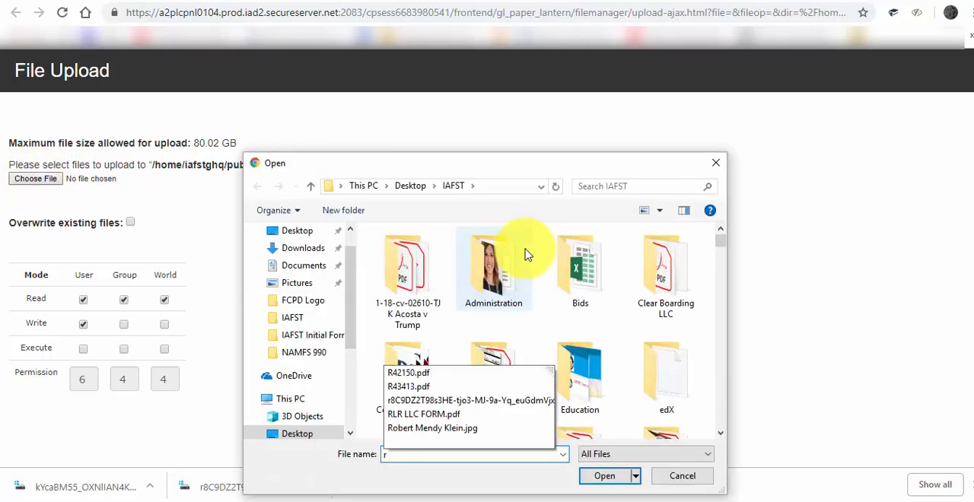
text(8)
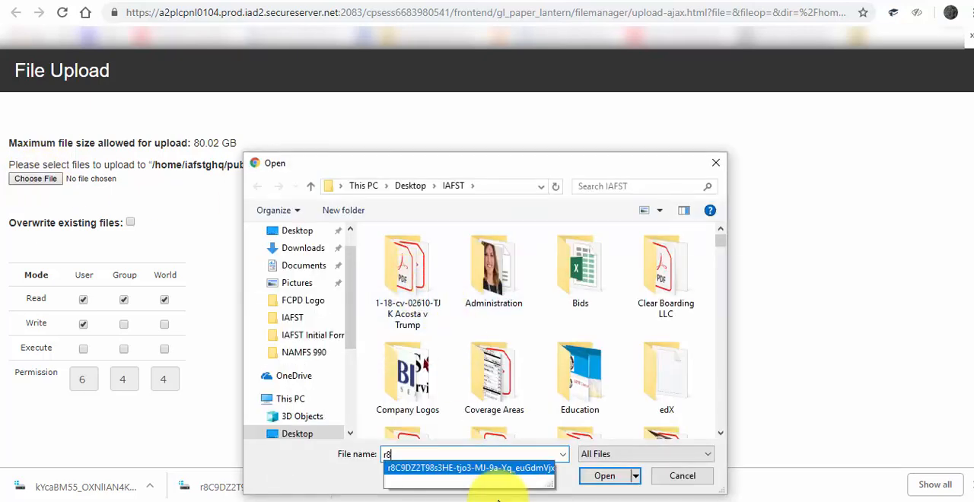
click(470, 467)
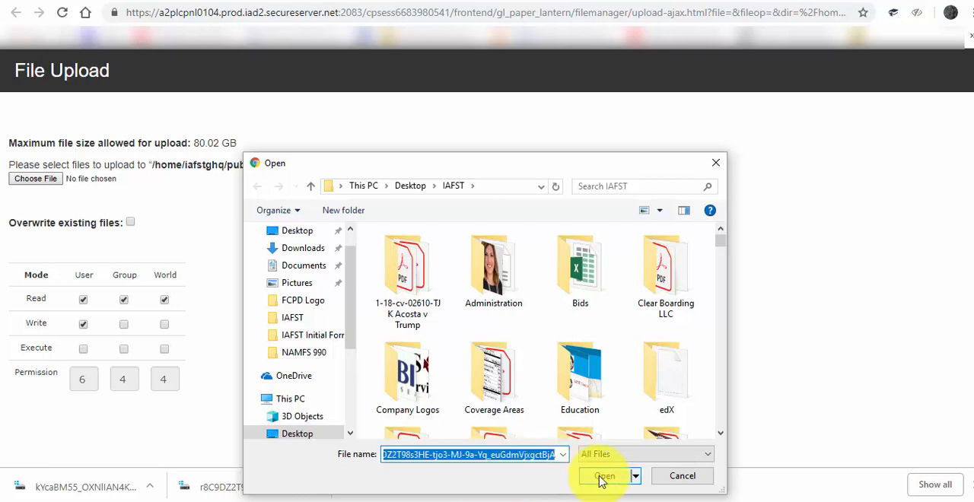
click(603, 475)
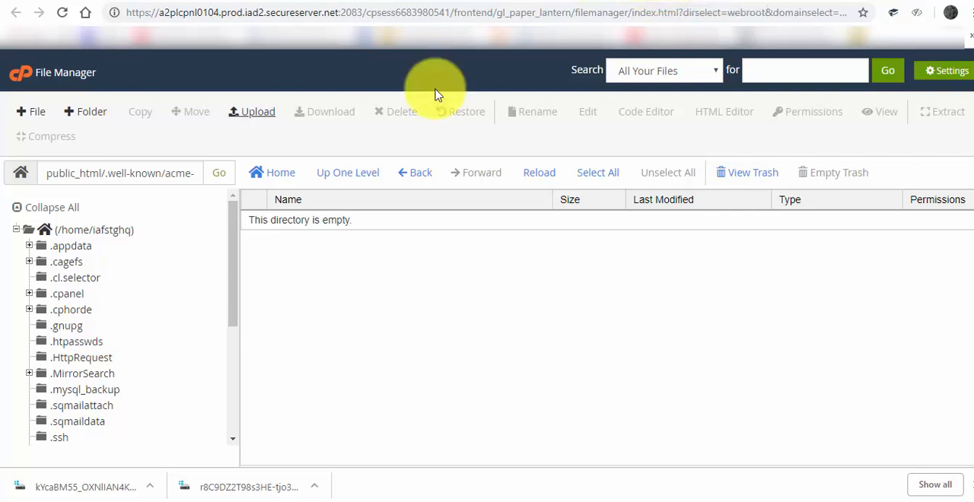
click(539, 172)
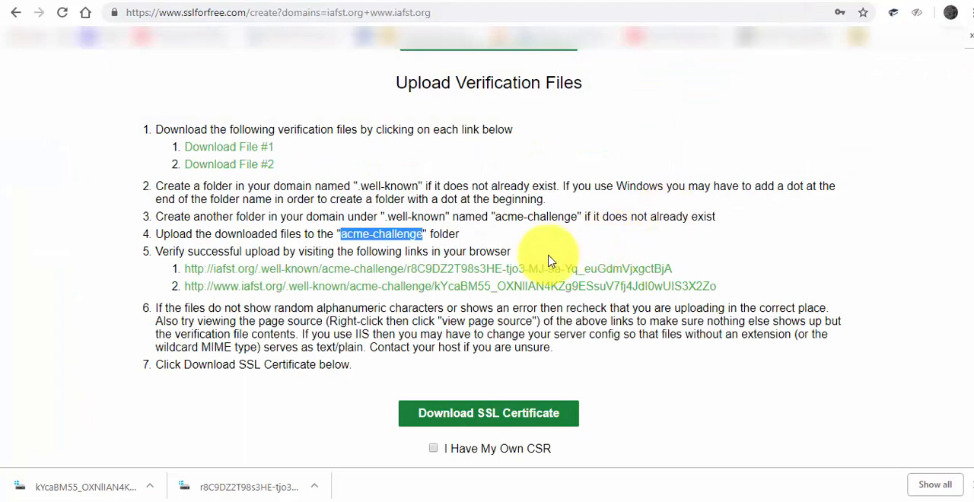
mouse_move(409, 272)
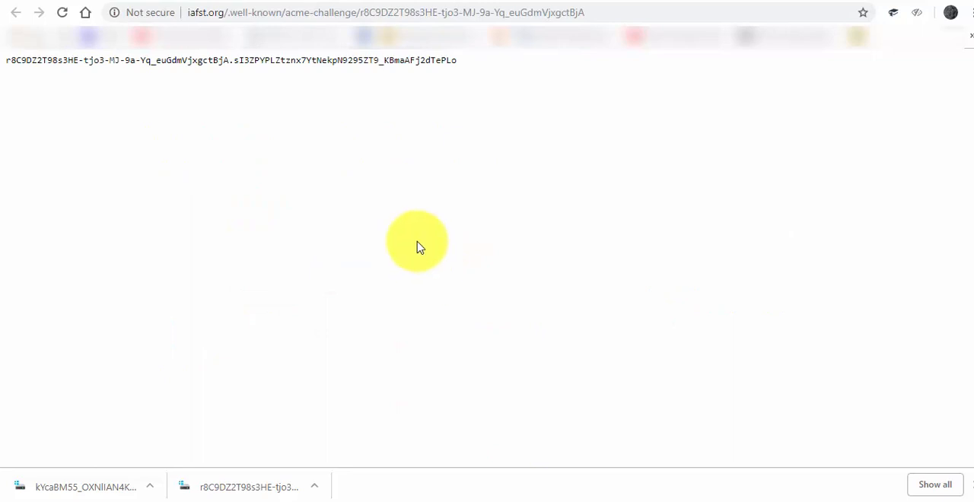
click(16, 12)
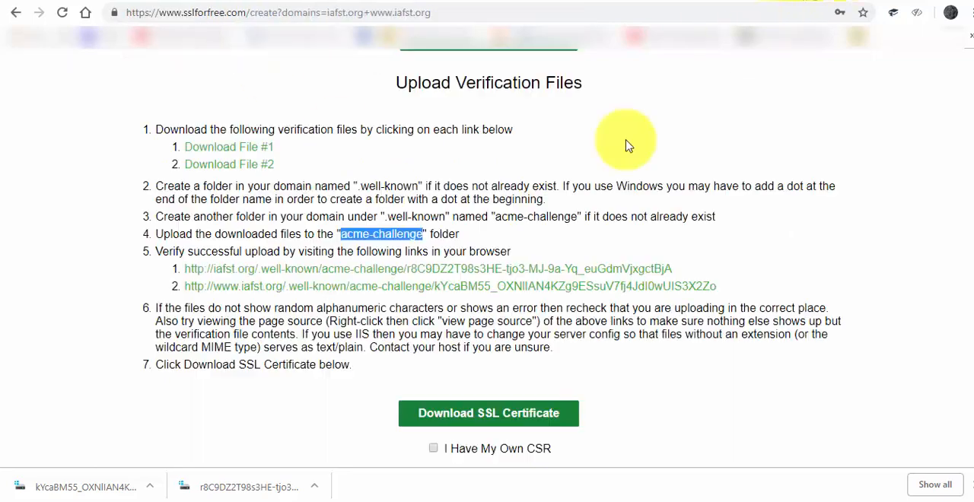
click(449, 286)
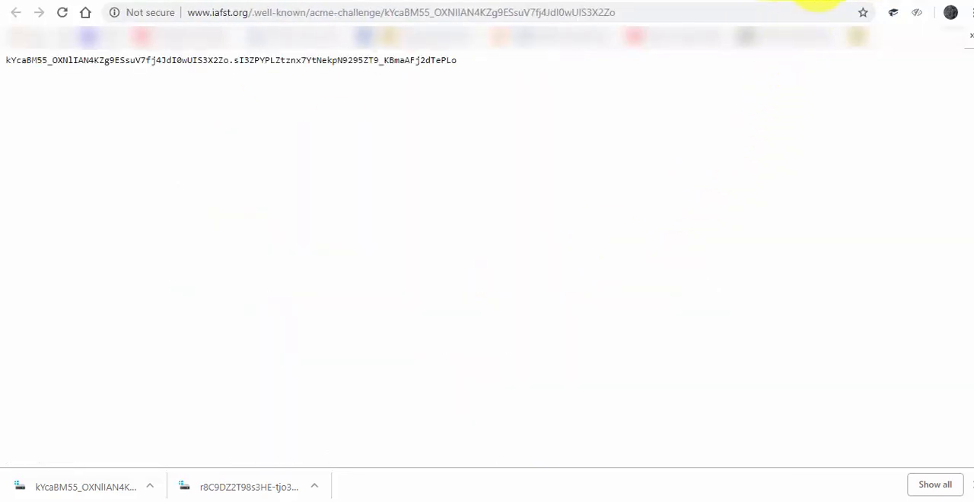
click(15, 12)
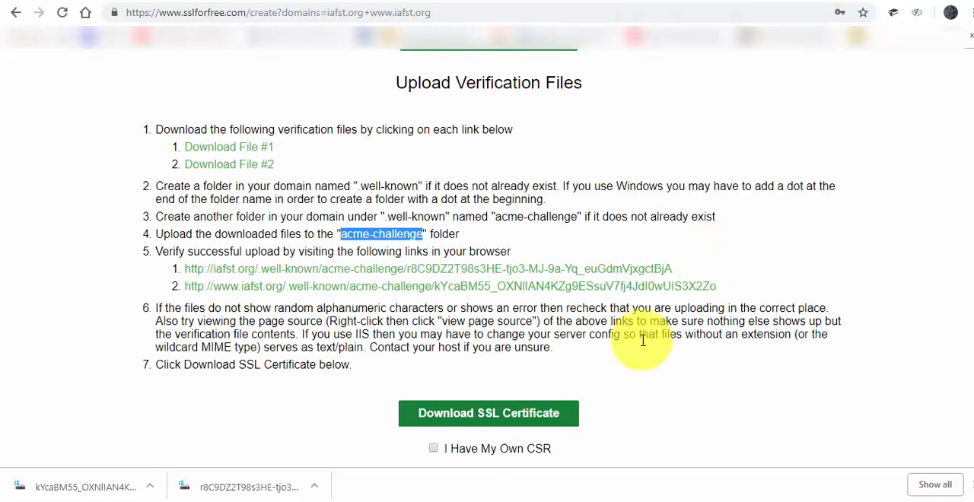
mouse_move(863, 452)
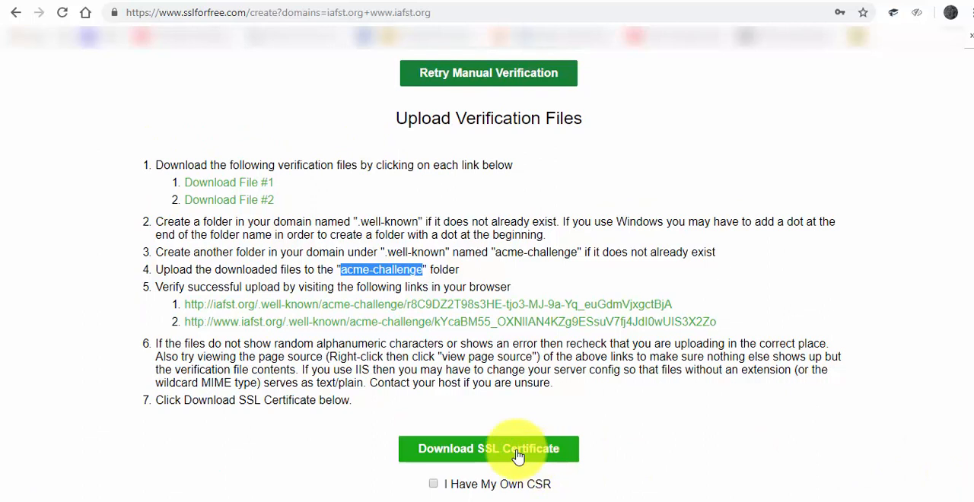
click(488, 448)
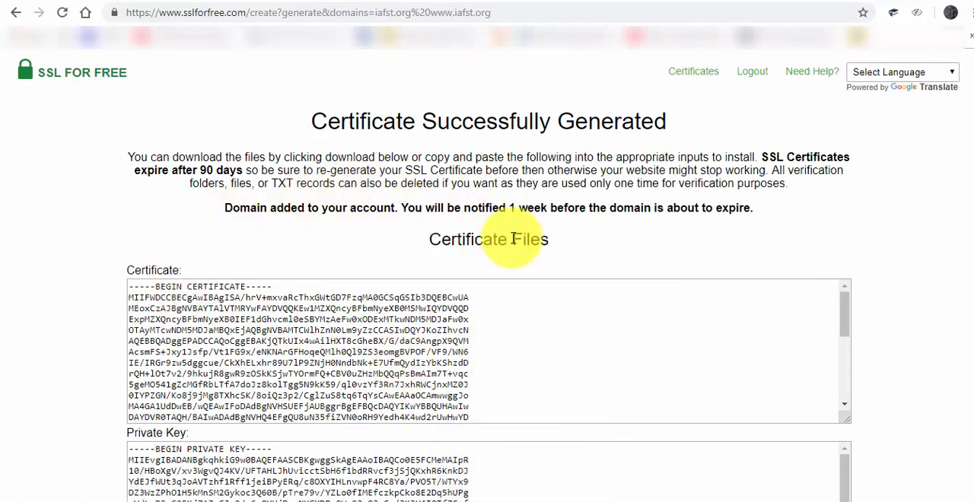
mouse_move(605, 251)
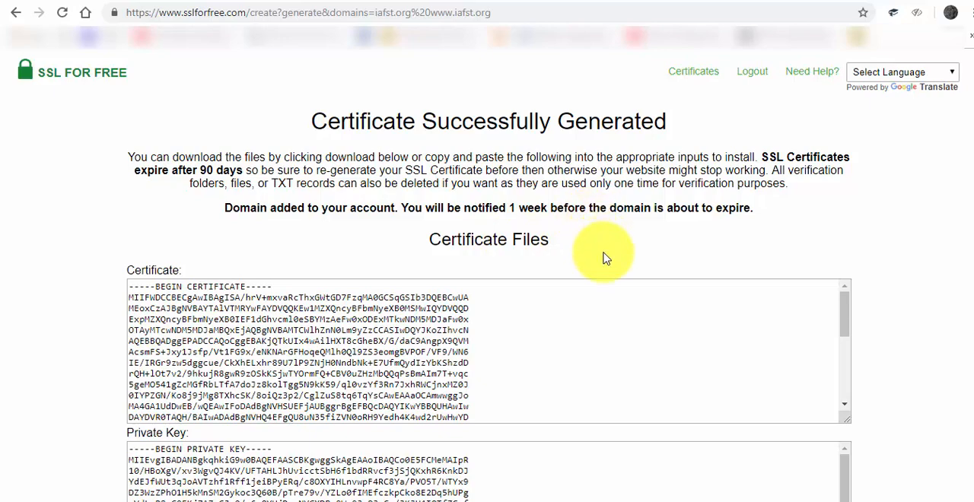
- Download all SSL certificate files for iafst.org from SSL For Free
scroll(down, 3)
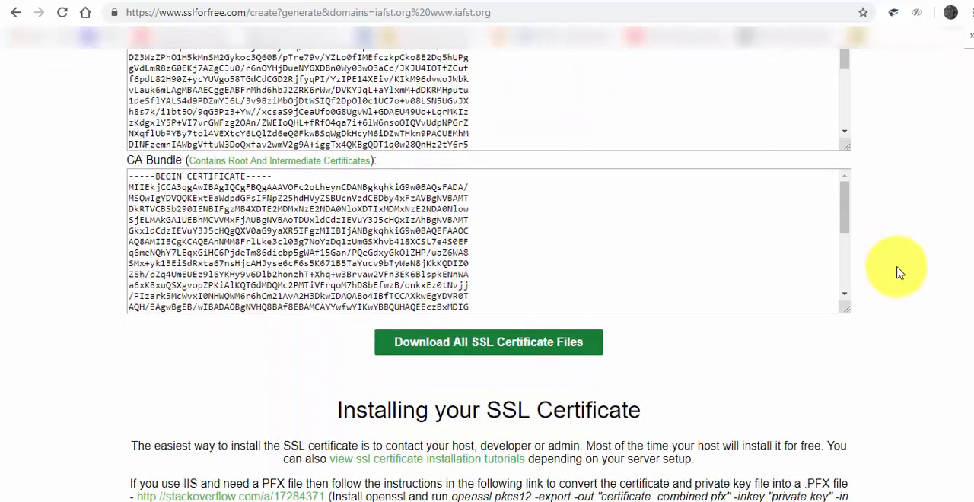
scroll(down, 3)
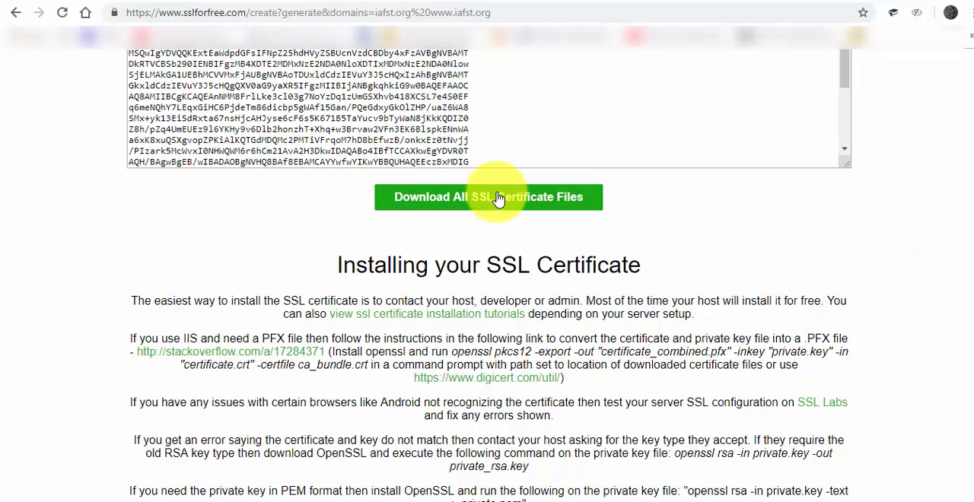
mouse_move(571, 226)
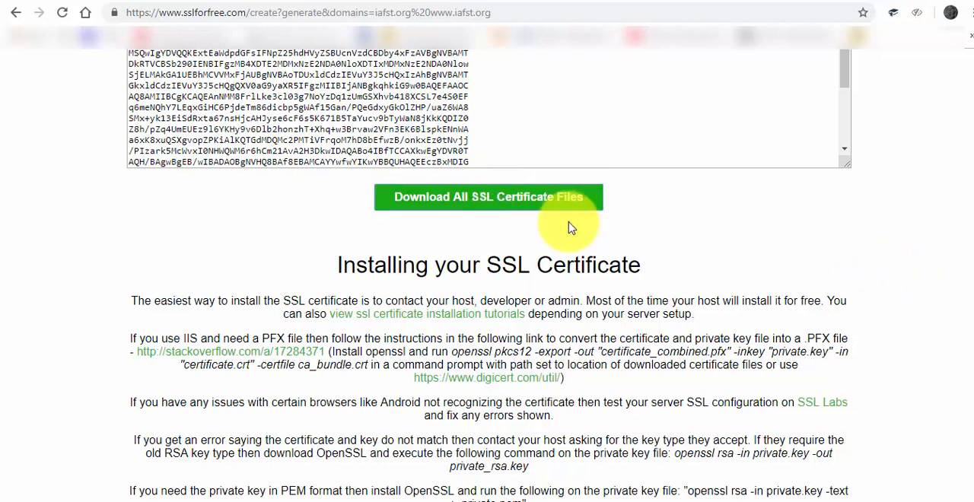
click(488, 197)
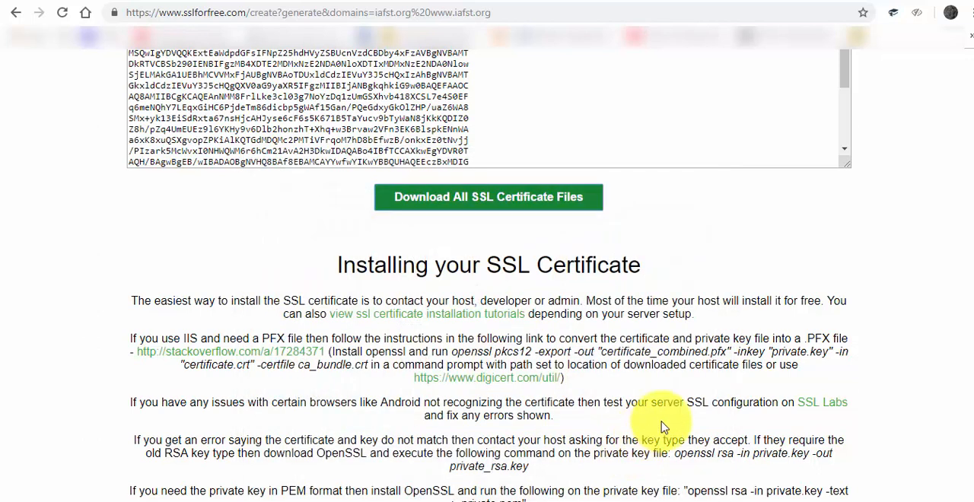
click(487, 197)
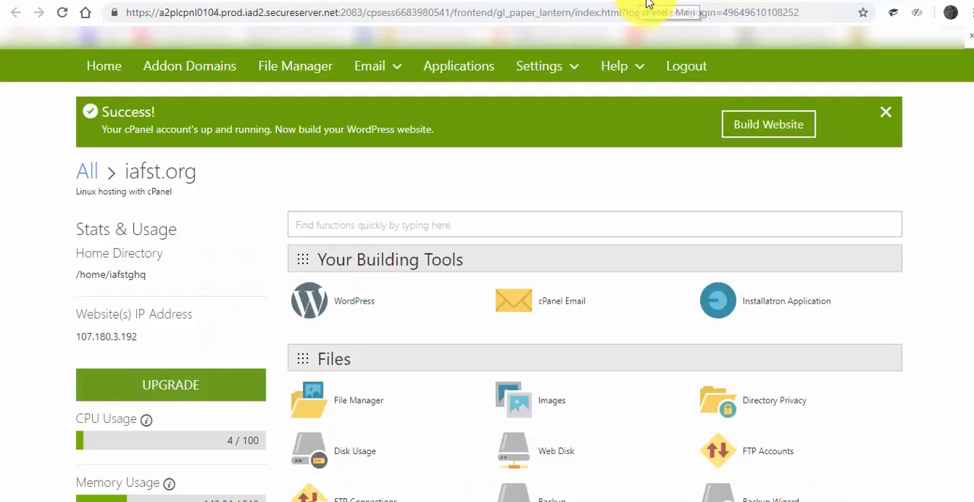
- Find SSL/TLS under cPanel's Security section and open it
scroll(down, 3)
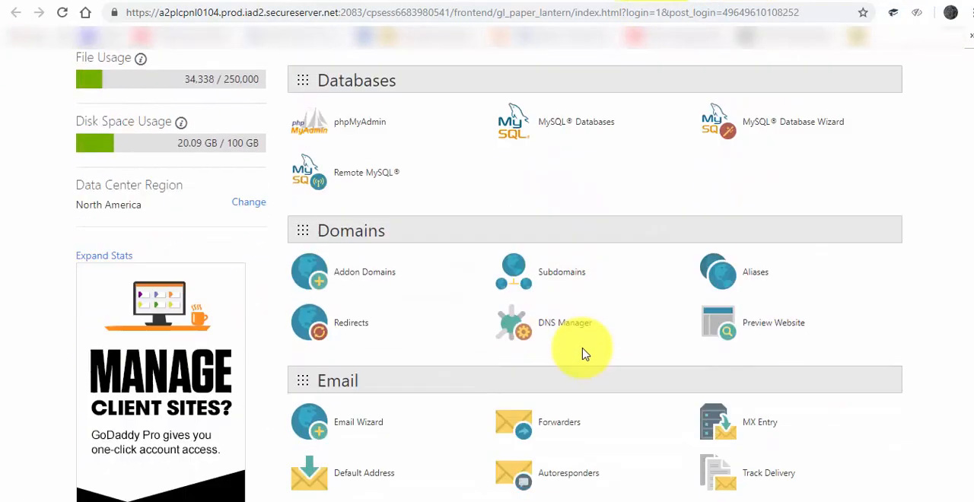
scroll(down, 3)
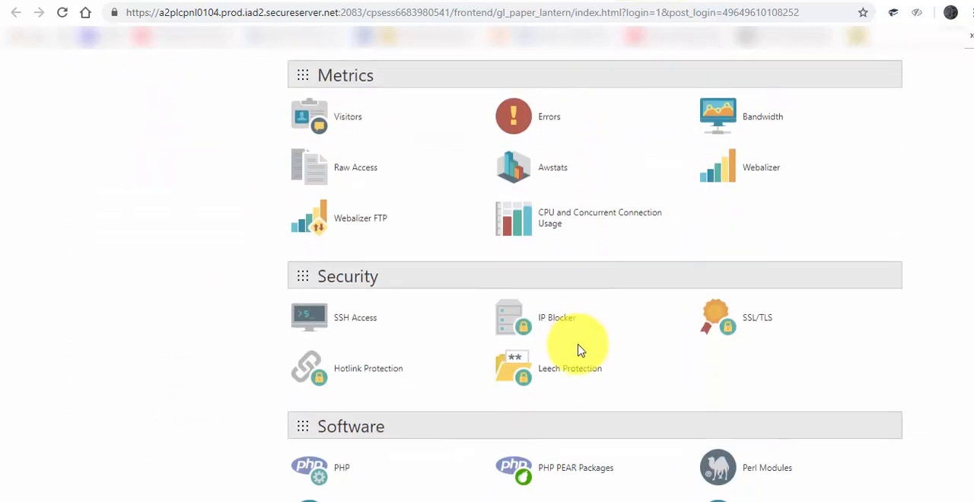
scroll(down, 3)
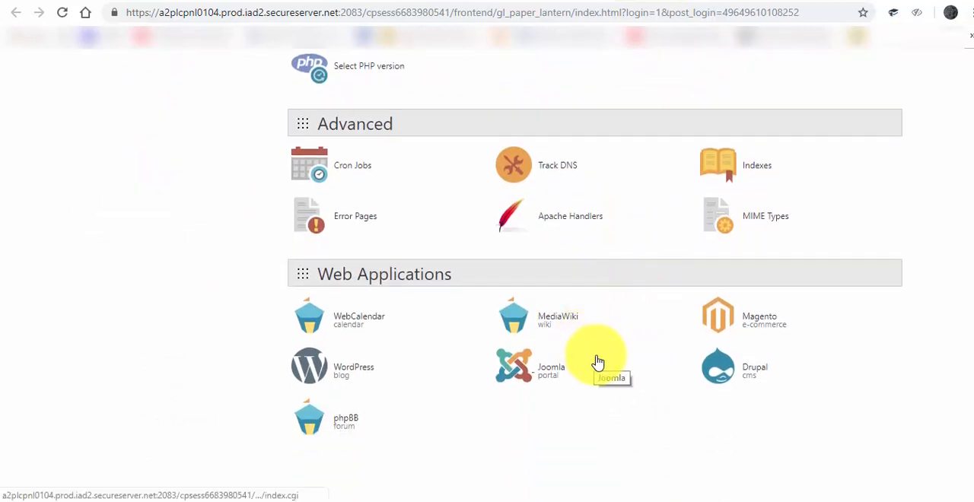
scroll(down, 3)
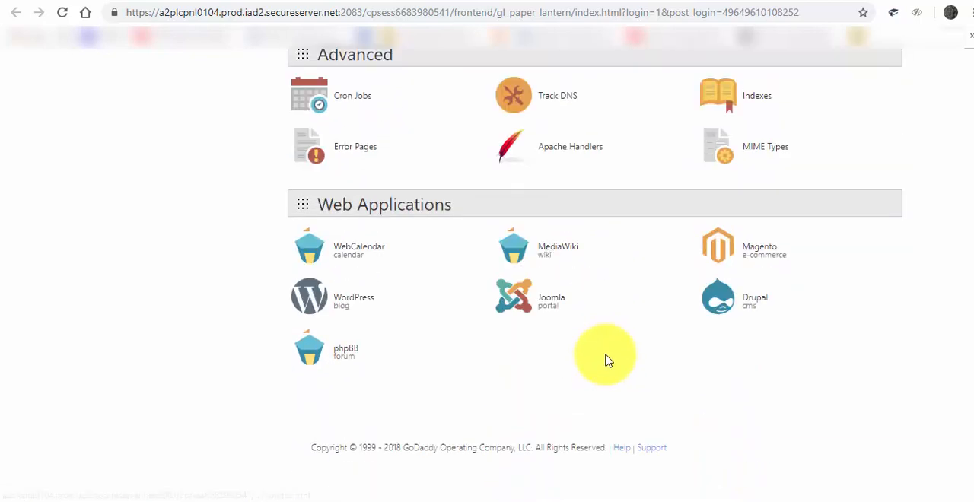
scroll(up, 3)
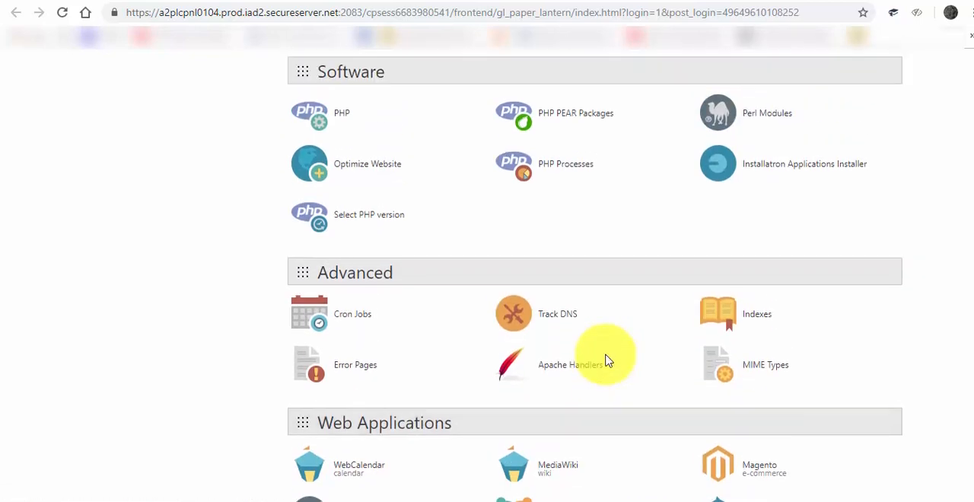
scroll(up, 3)
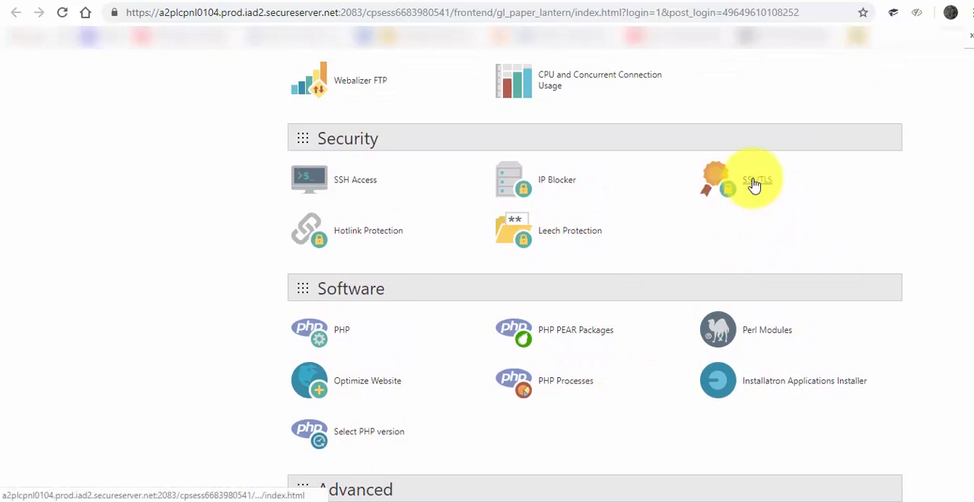
click(757, 180)
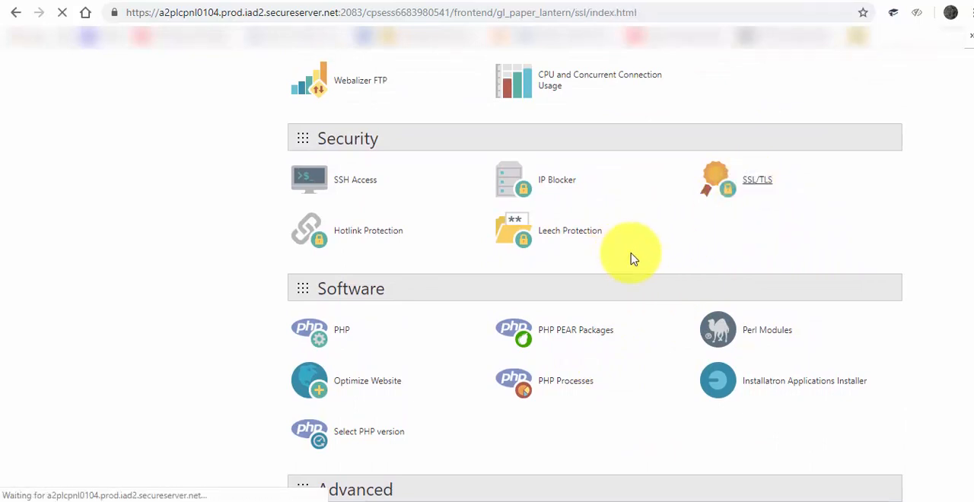
click(757, 179)
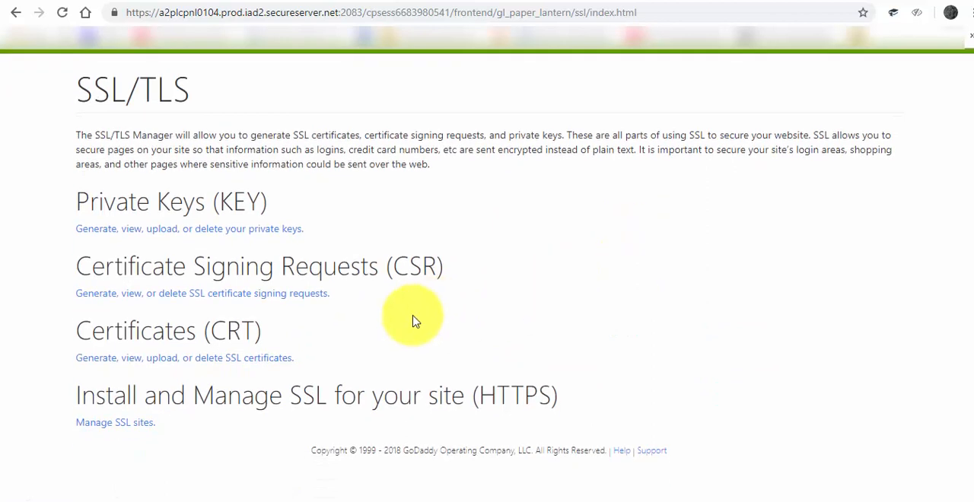
mouse_move(114, 422)
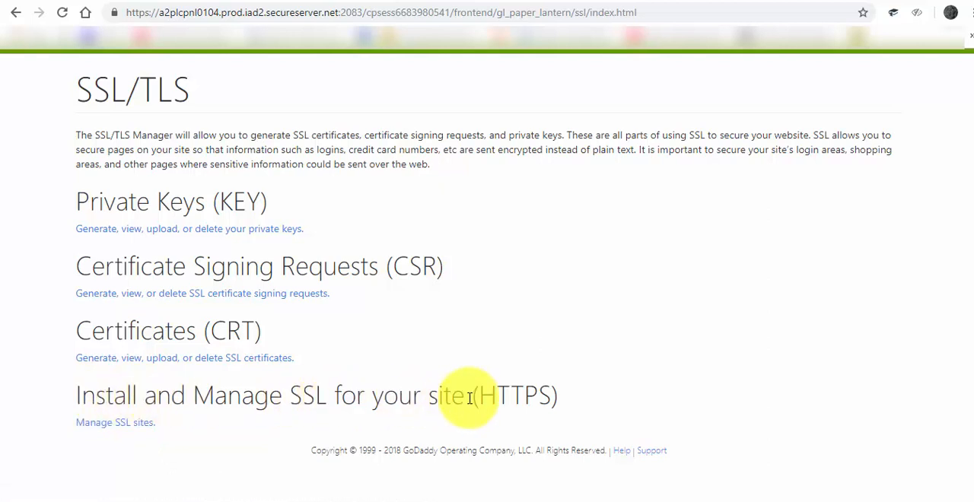
- Open 'Manage SSL sites' under Install and Manage SSL for your site (HTTPS)
click(114, 423)
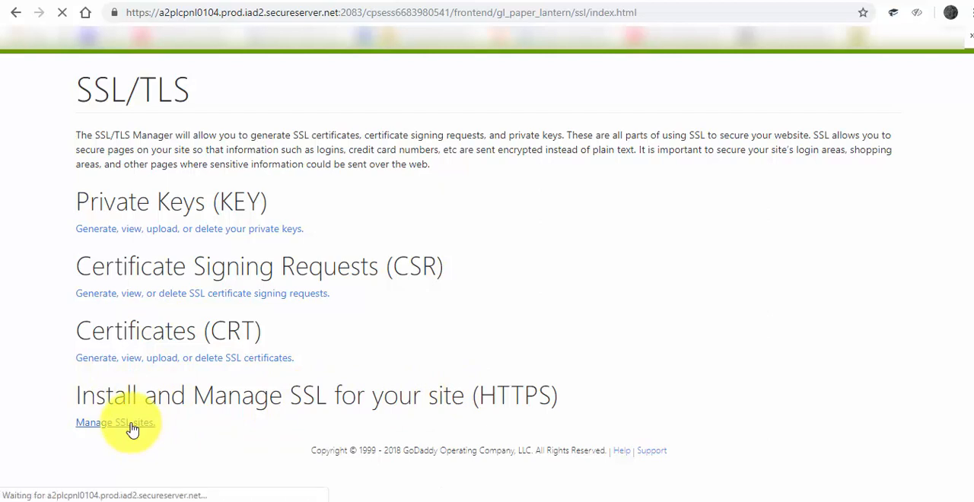
click(114, 422)
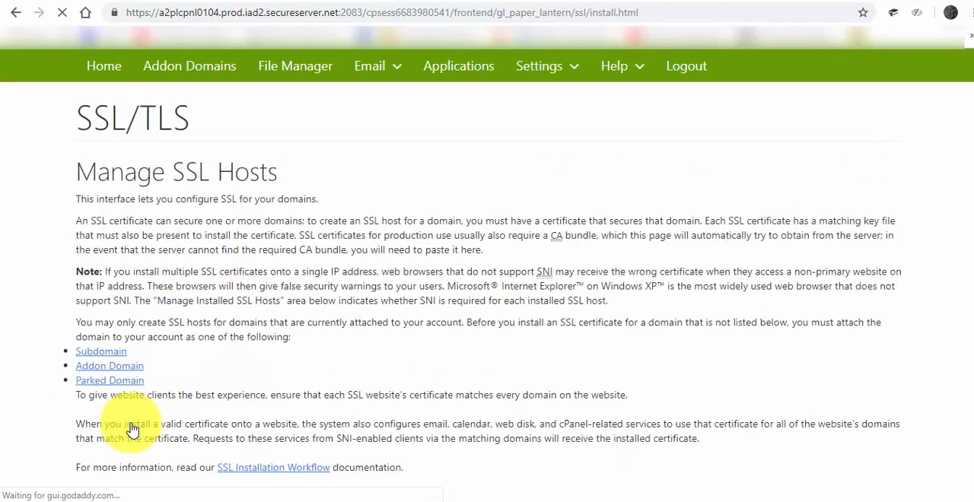
- View the installed iafst.org certificate details: issuer GoDaddy.com, Inc., expiring May 14, 2019
scroll(down, 3)
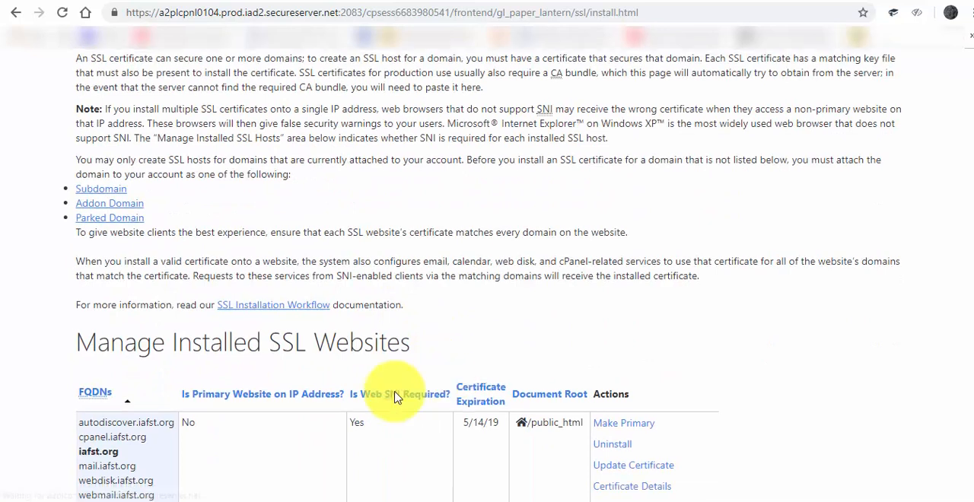
scroll(down, 3)
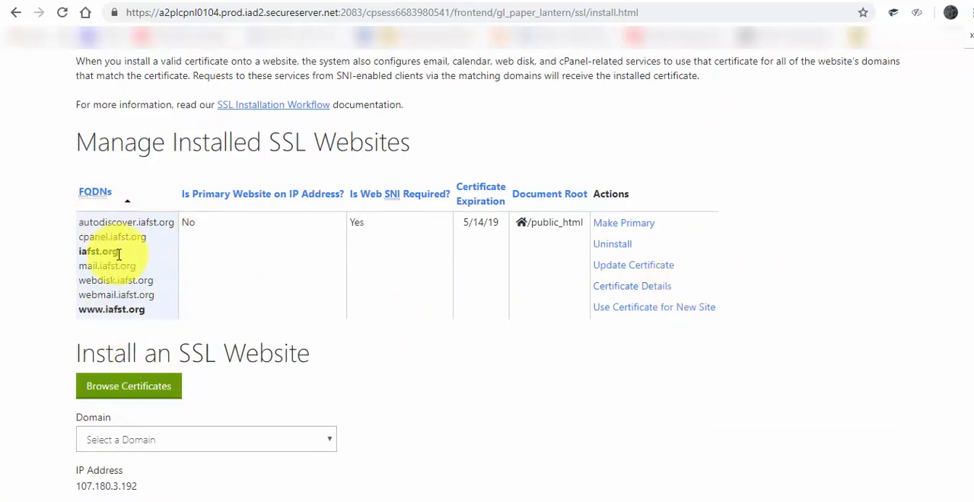
mouse_move(631, 286)
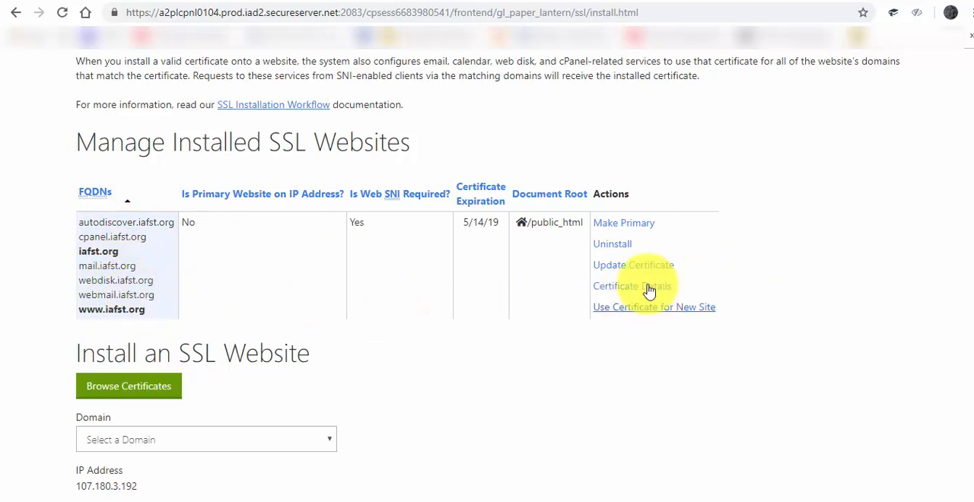
click(631, 285)
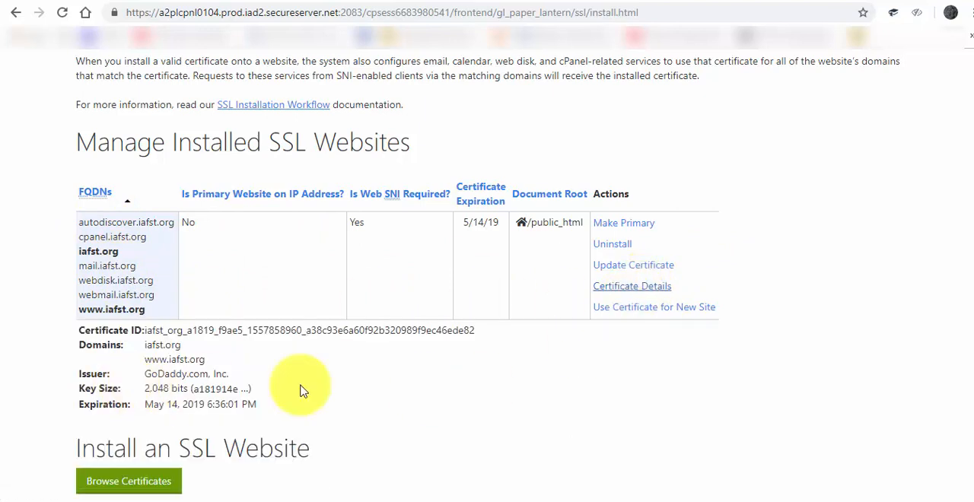
scroll(down, 3)
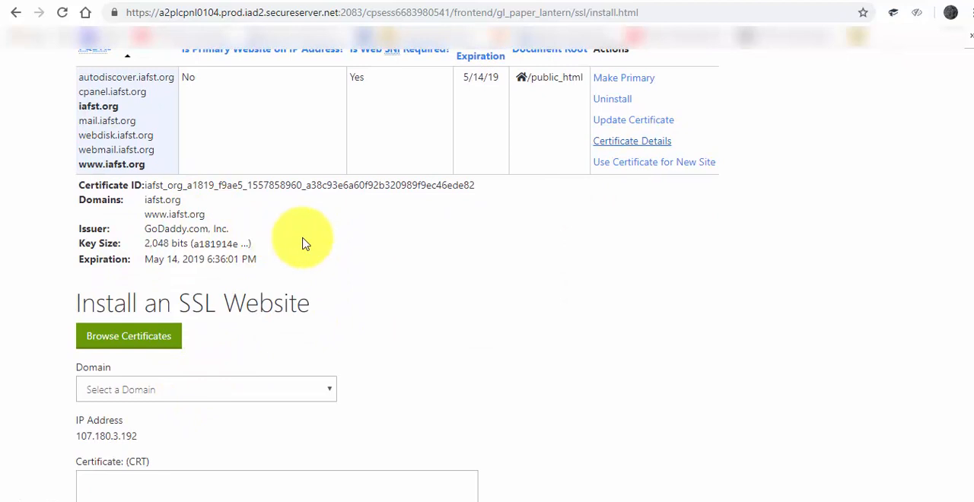
scroll(up, 3)
text(https://www.ia)
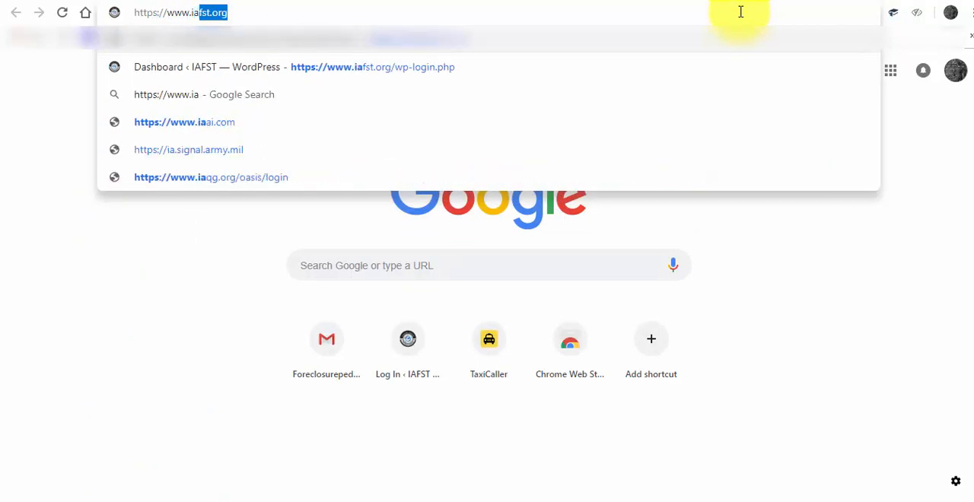
key(Return)
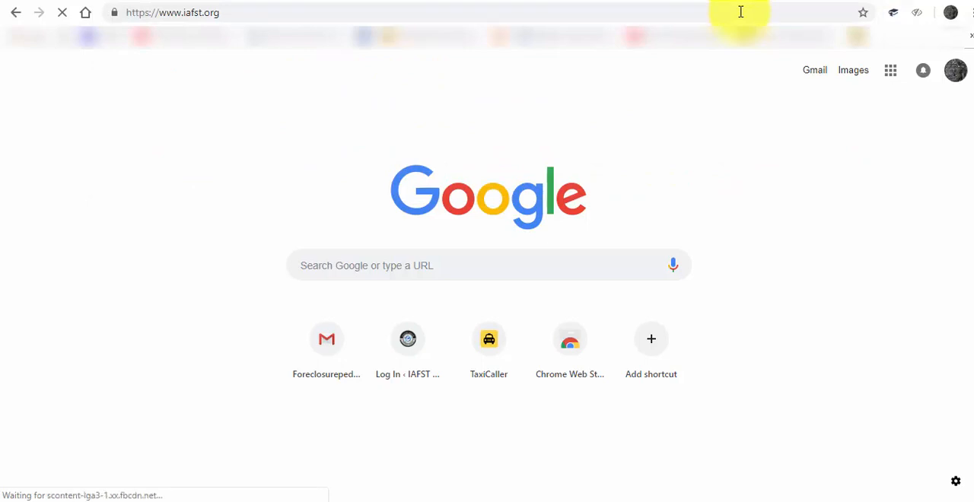
click(115, 12)
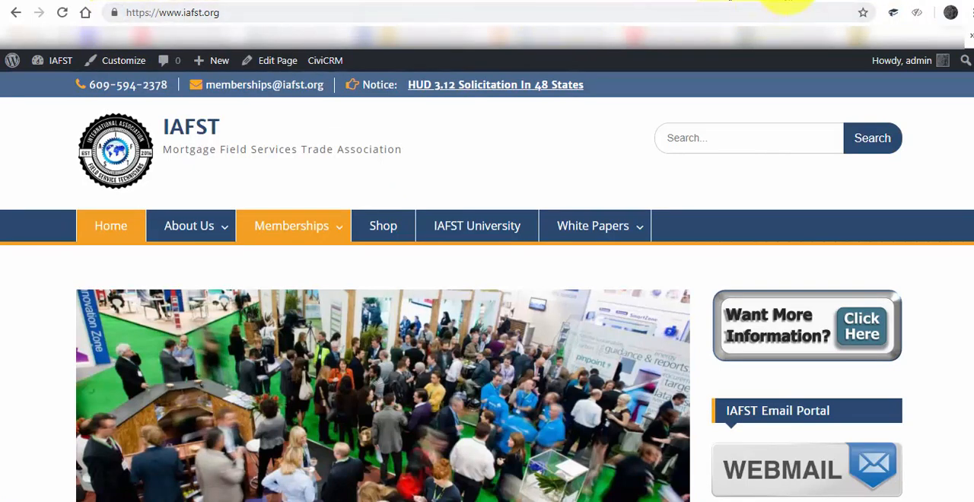
mouse_move(789, 6)
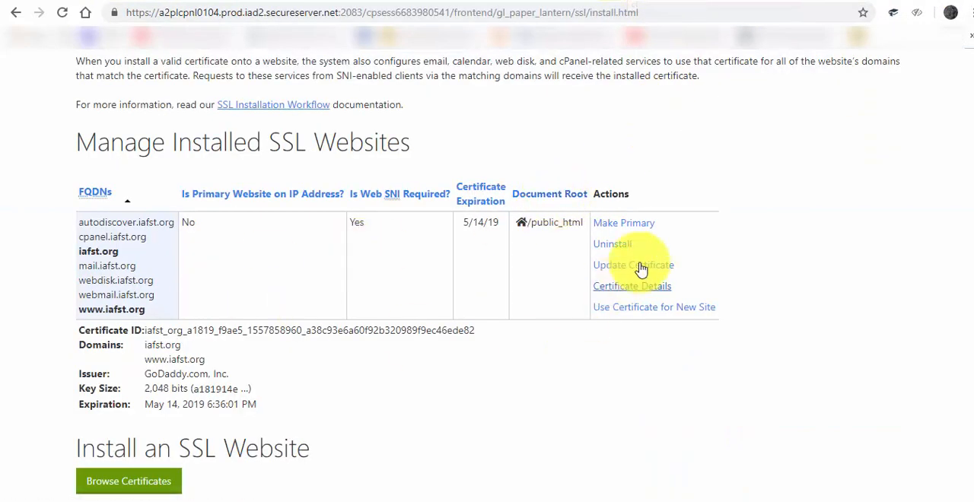
scroll(down, 3)
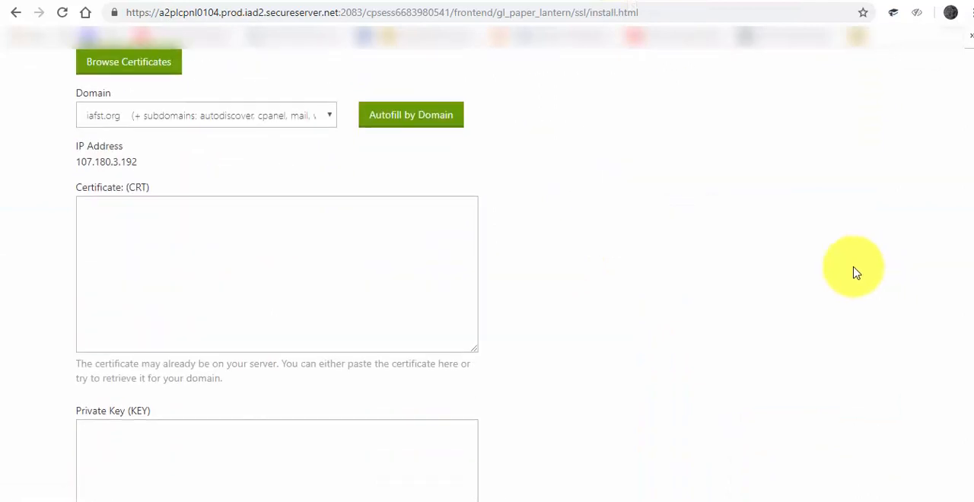
mouse_move(160, 188)
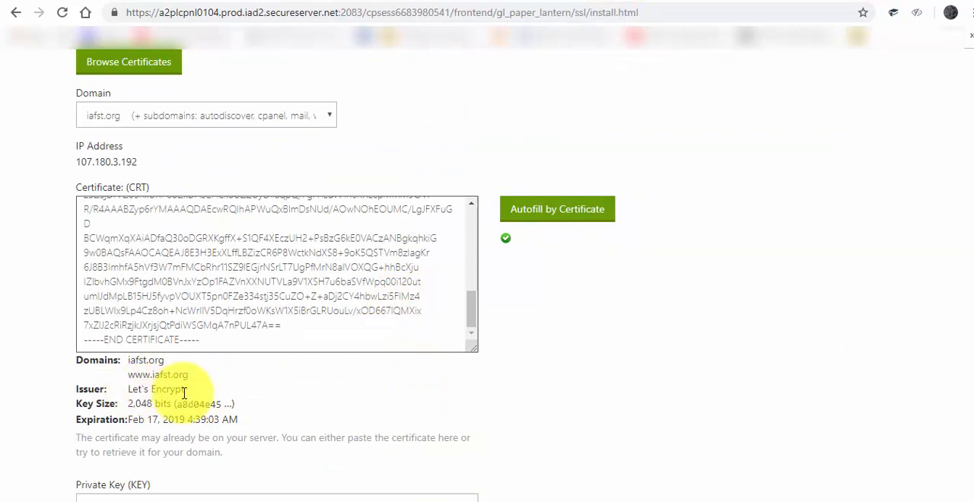
click(202, 339)
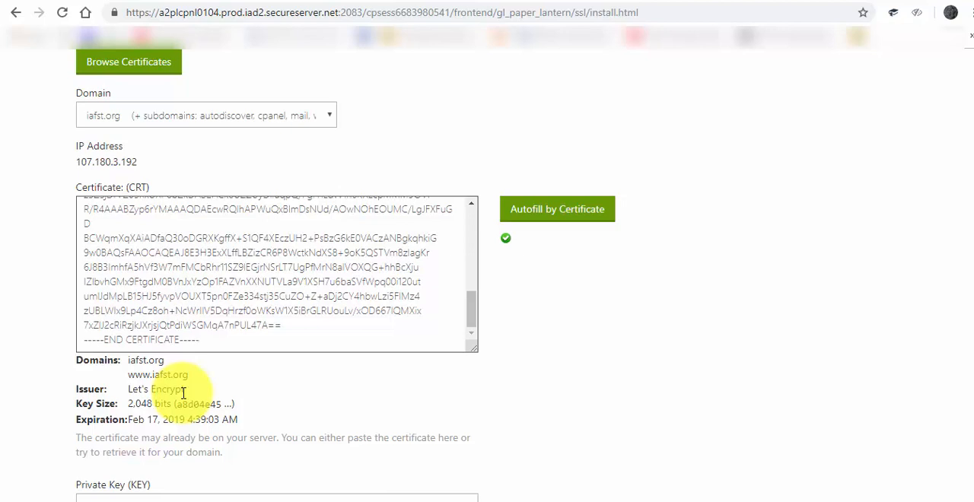
scroll(down, 3)
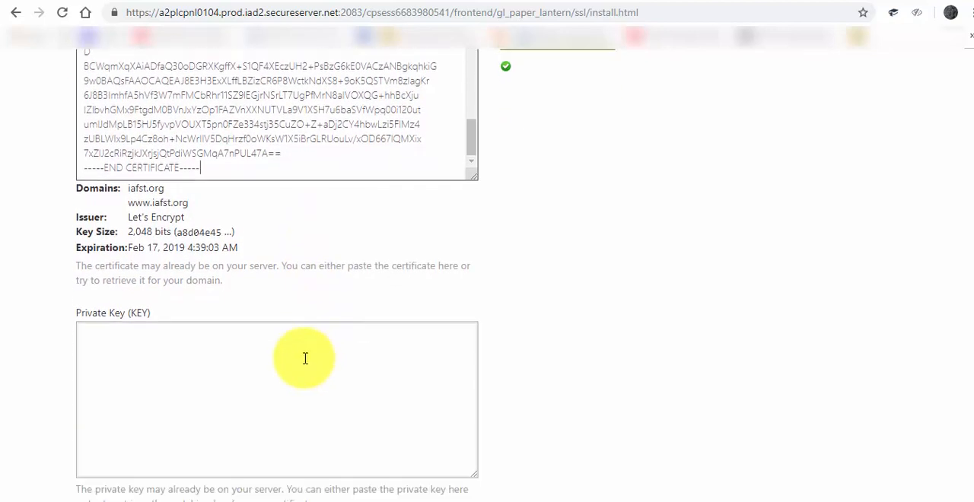
scroll(down, 3)
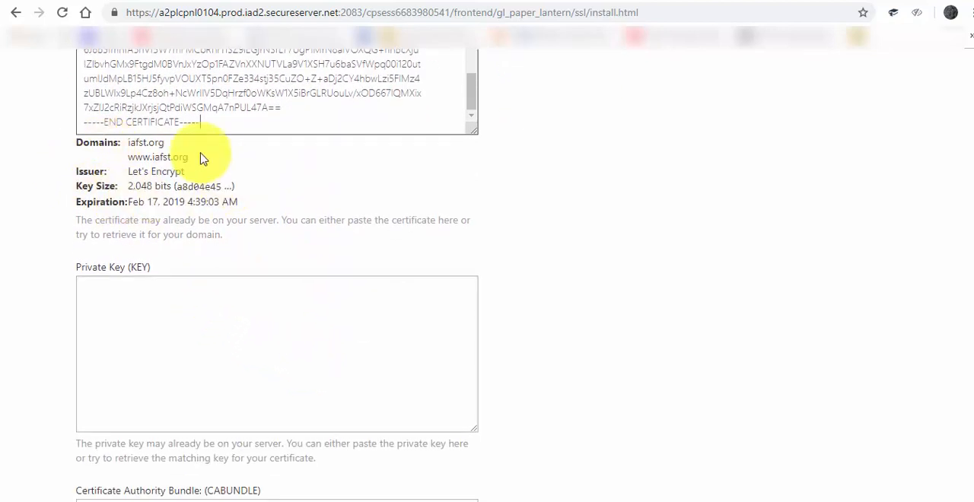
scroll(up, 3)
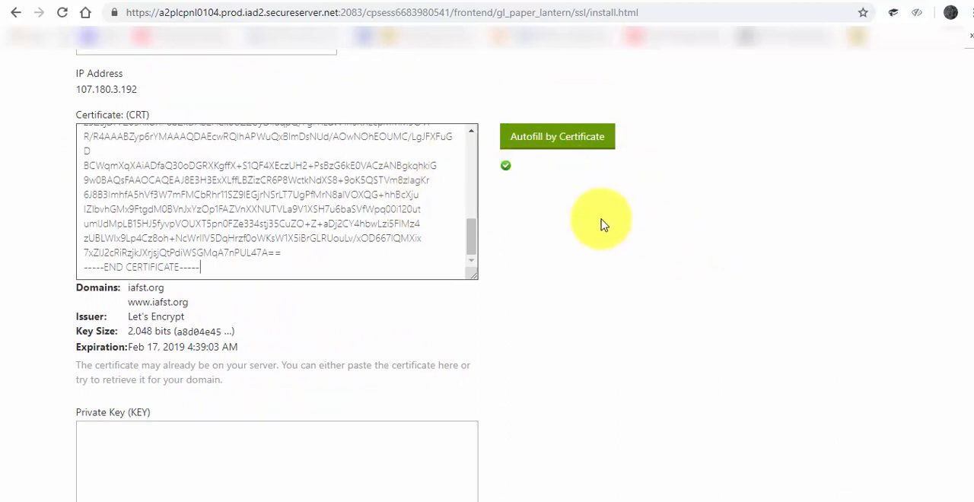
scroll(down, 3)
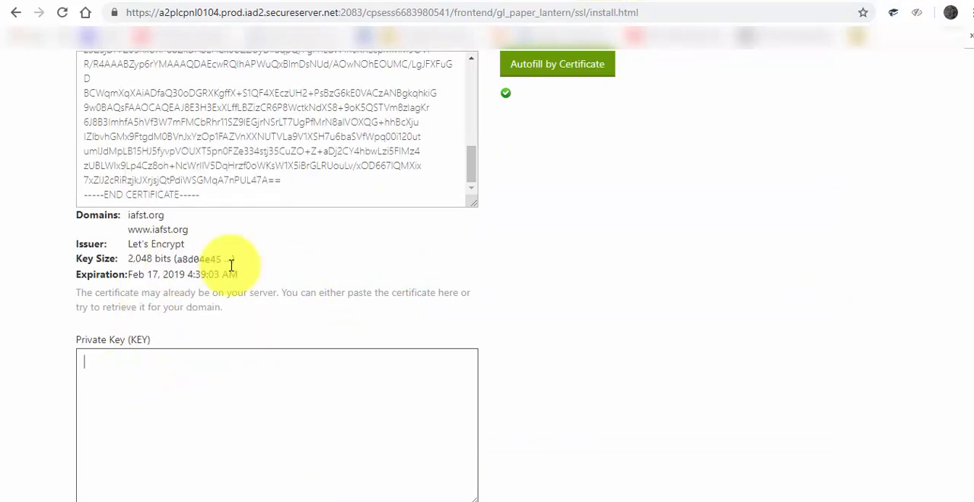
scroll(down, 3)
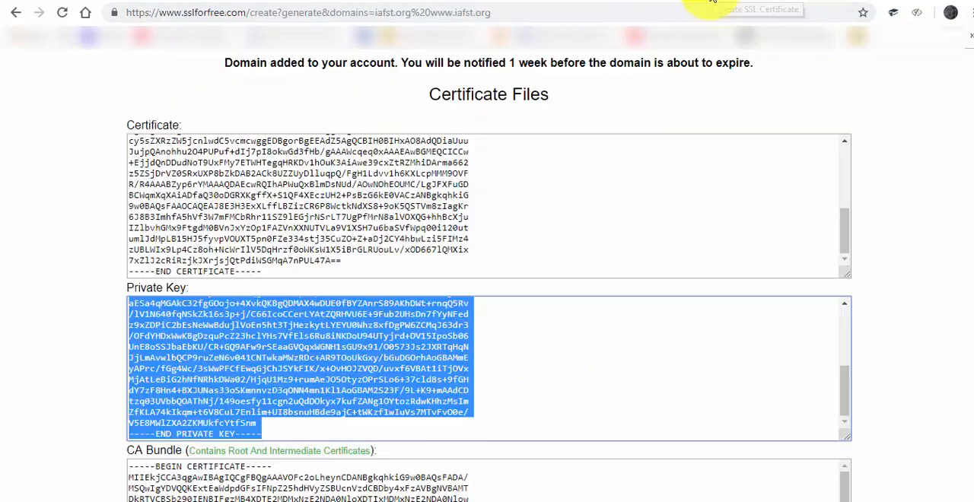
- Add the private key and CA bundle, then install the iafst.org certificate
scroll(down, 3)
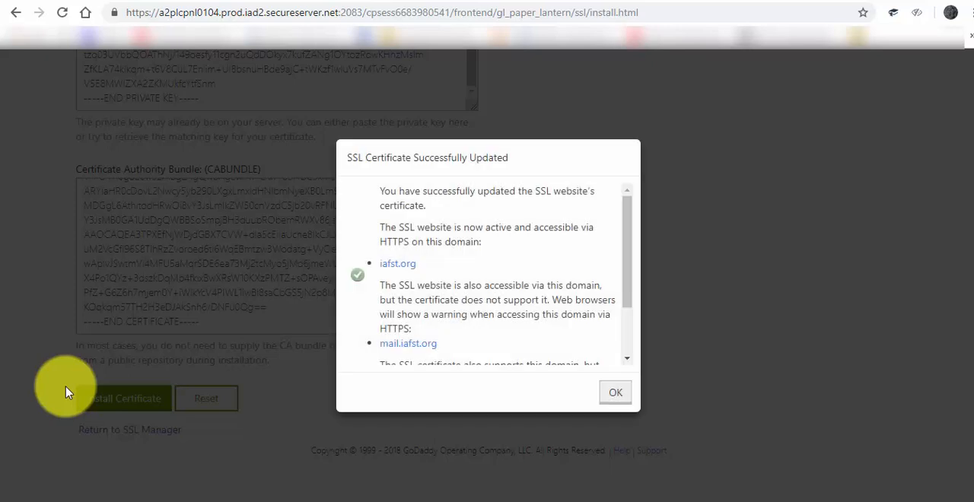
mouse_move(615, 395)
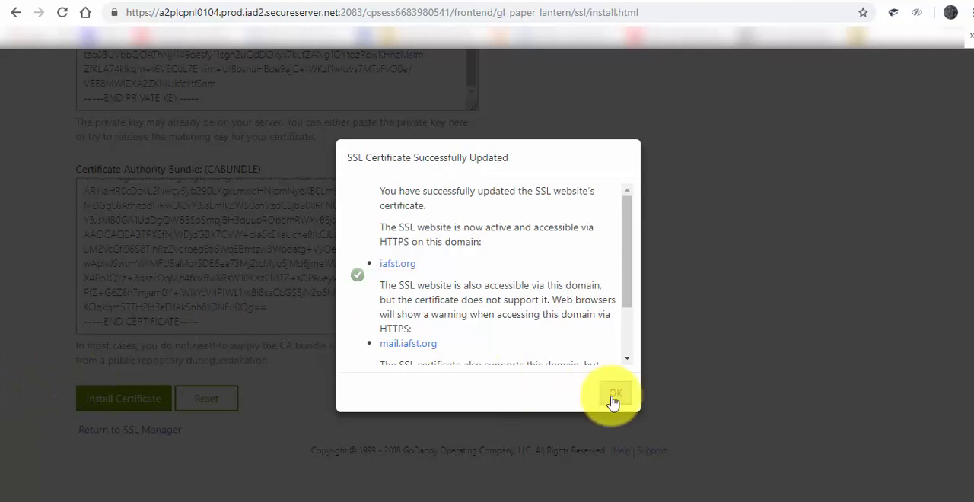
- Dismiss the success message and view iafst.org's Let's Encrypt certificate, 2,048-bit, expiring Feb 17, 2019
click(614, 396)
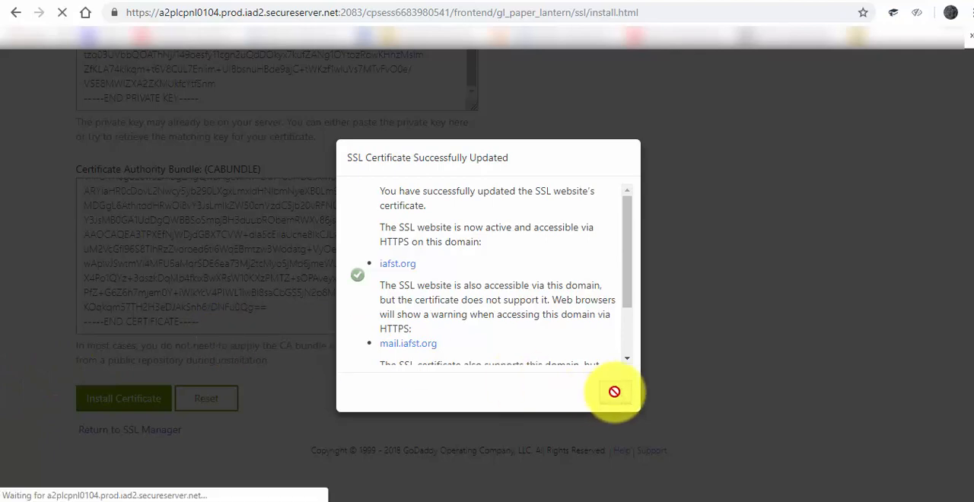
click(614, 391)
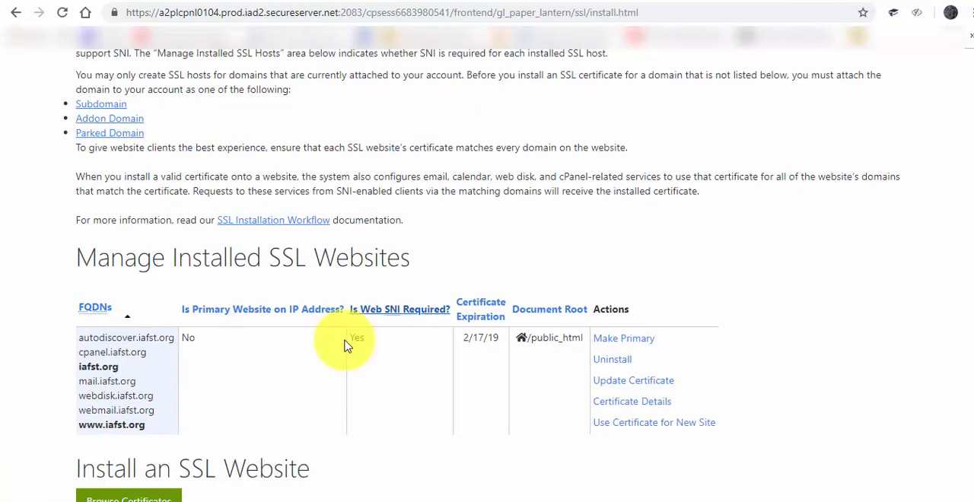
scroll(down, 3)
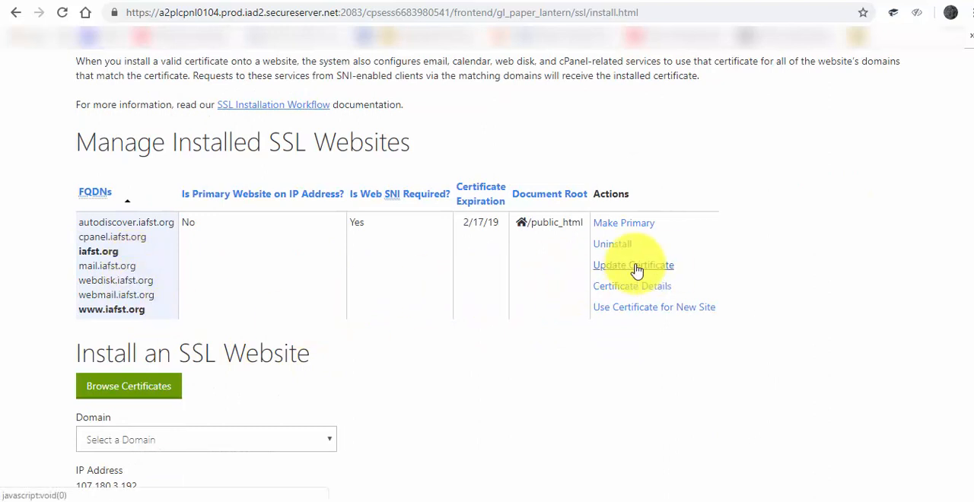
click(632, 285)
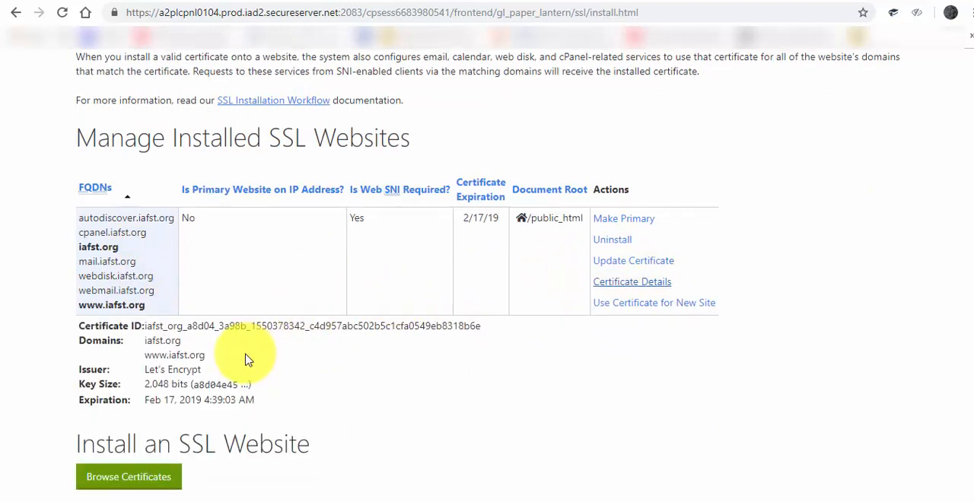
scroll(down, 3)
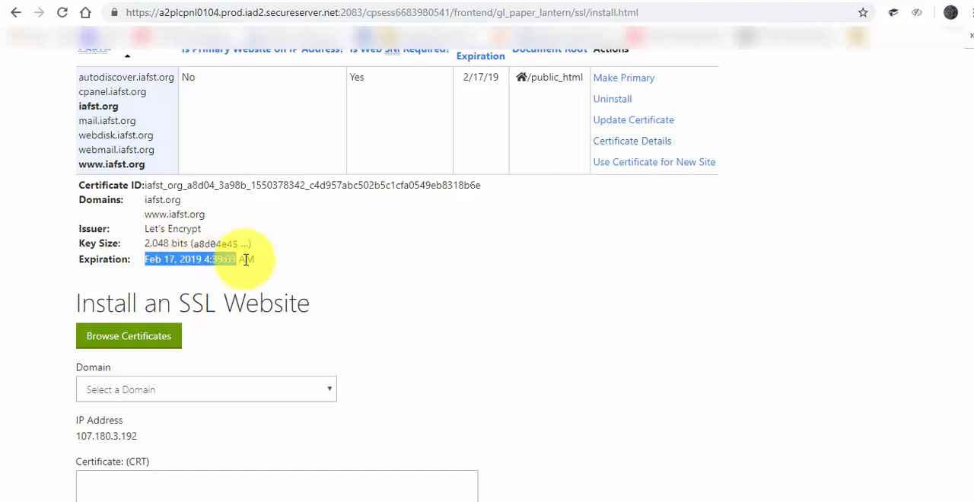
mouse_move(361, 256)
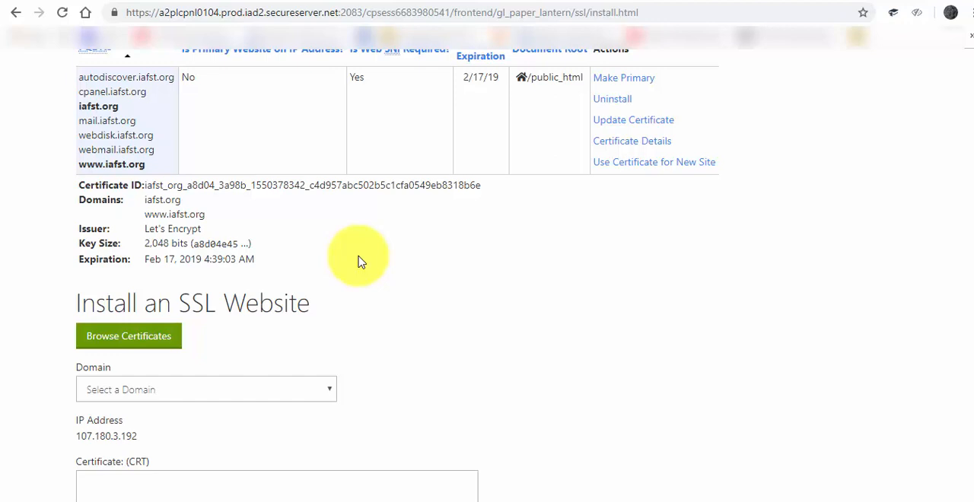
mouse_move(668, 73)
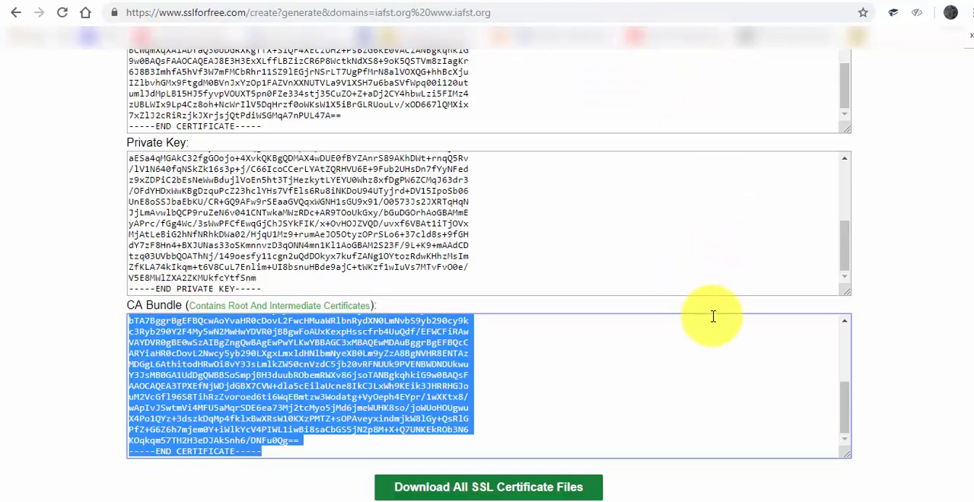
scroll(down, 3)
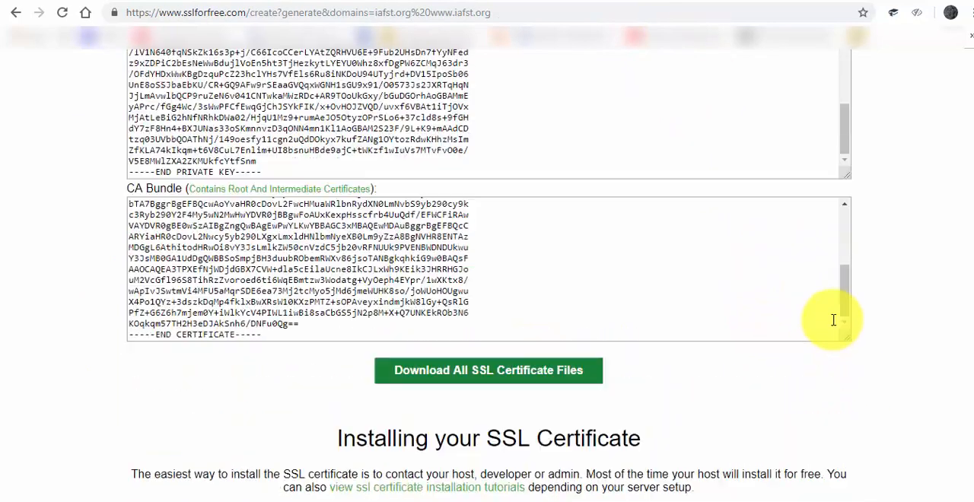
scroll(up, 3)
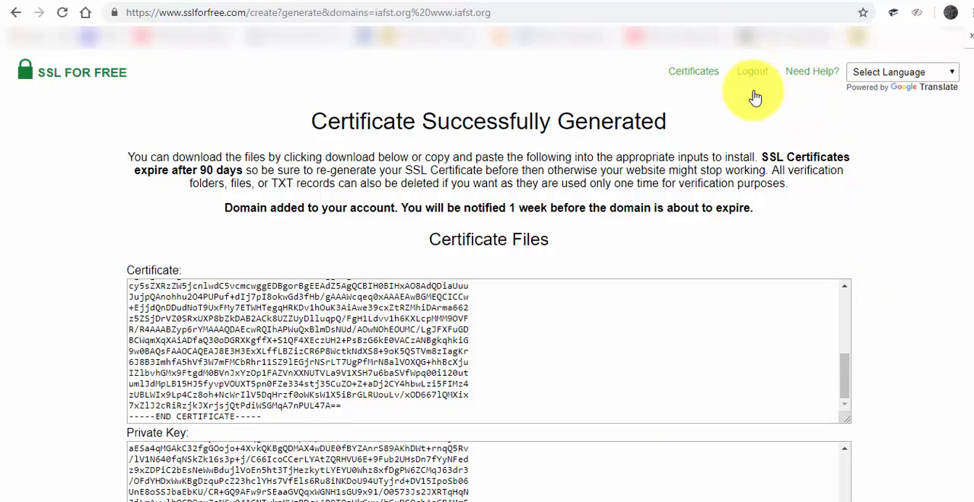
mouse_move(752, 72)
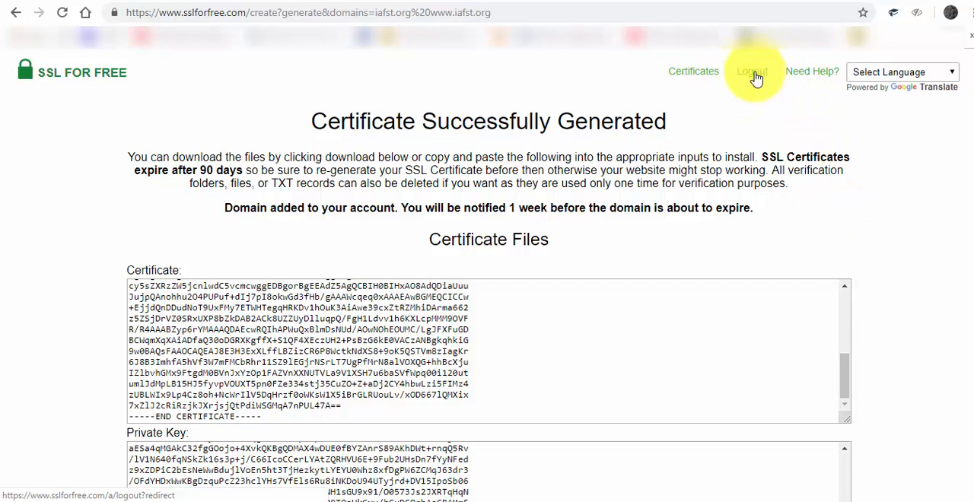
mouse_move(722, 137)
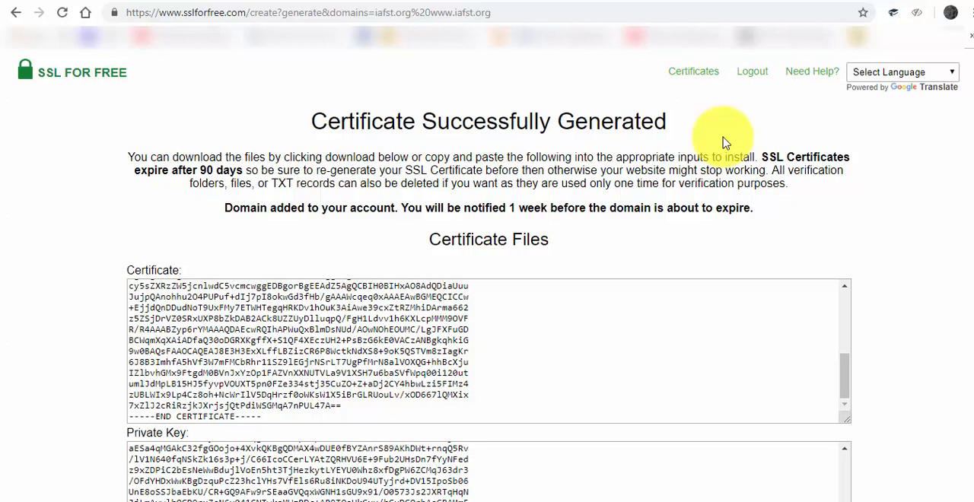
mouse_move(220, 212)
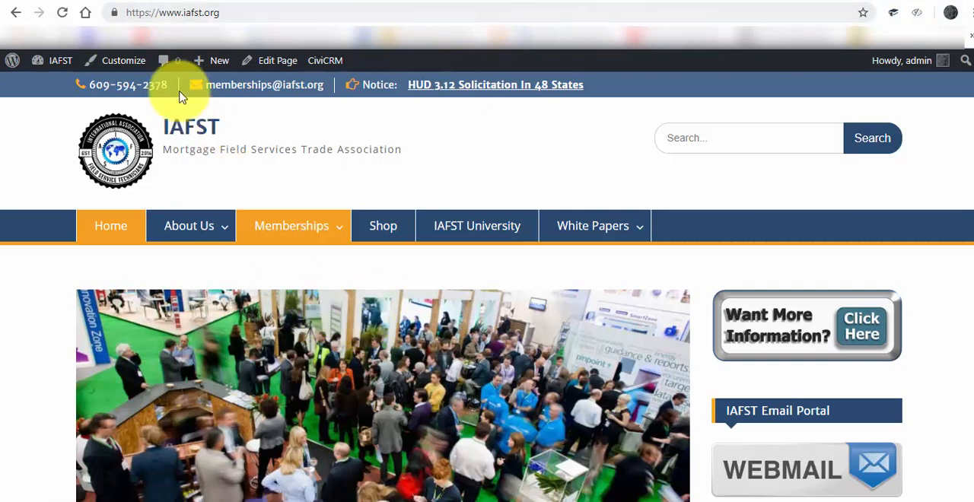
- Confirm iafst.org's certificate is valid, issued by Let's Encrypt Authority X3 through 2/16/2019
click(114, 12)
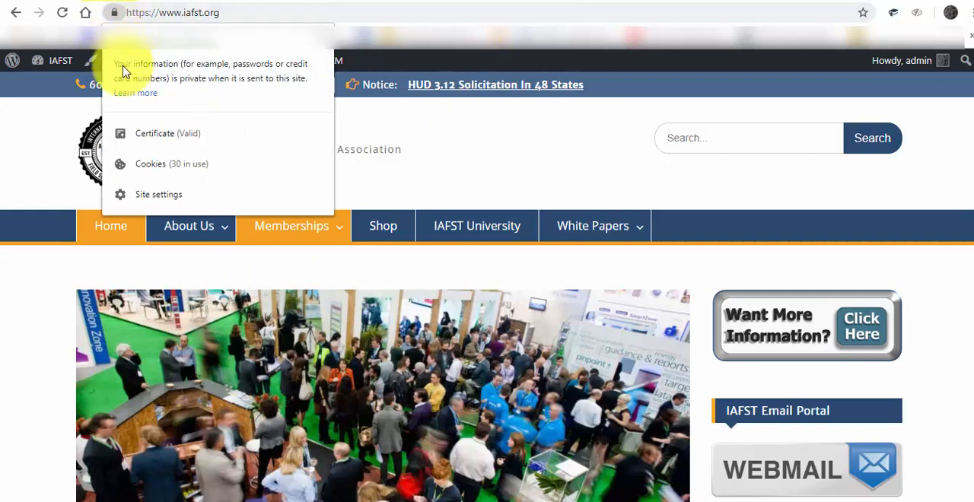
click(167, 134)
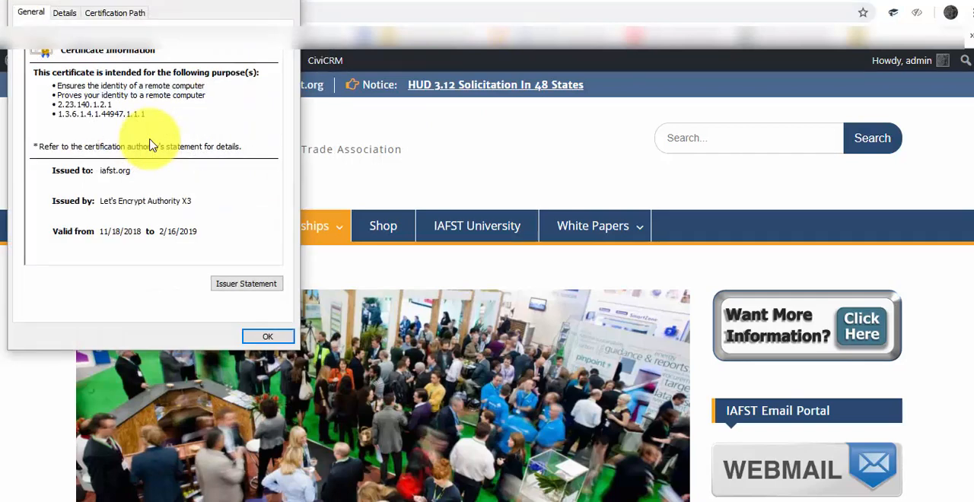
mouse_move(152, 202)
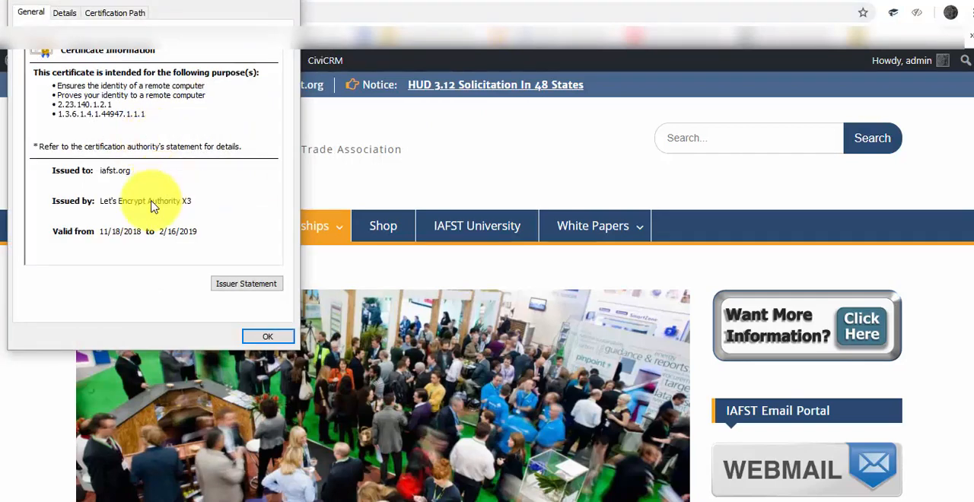
mouse_move(188, 233)
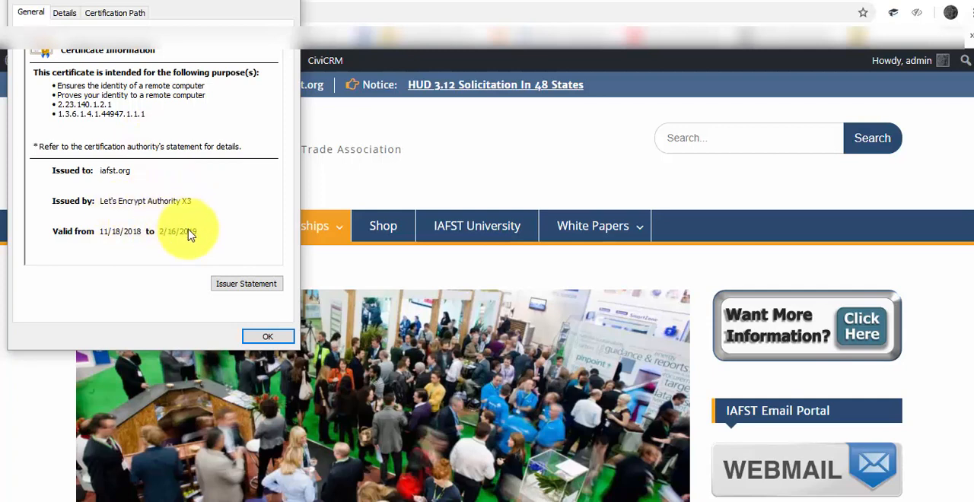
click(267, 337)
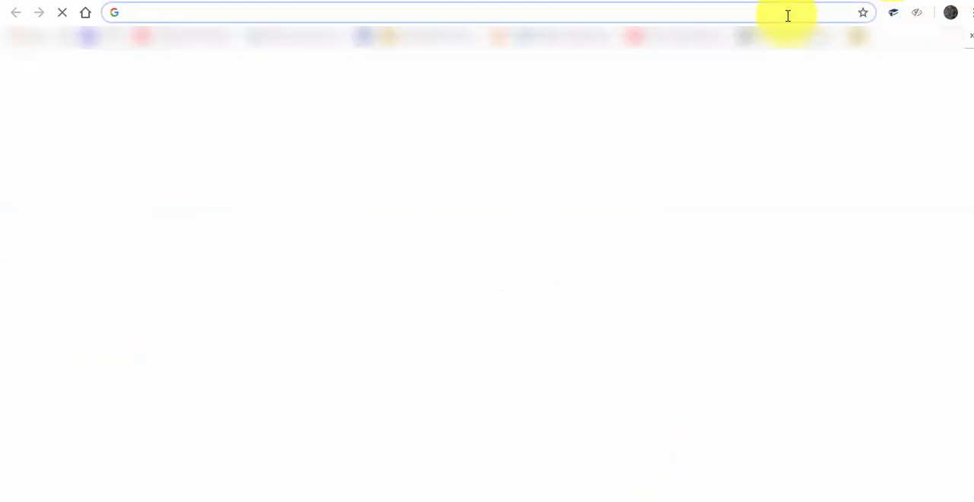
- Open rowepp.com and review its Go Daddy G2 certificate, valid until 10/15/2019
text(row)
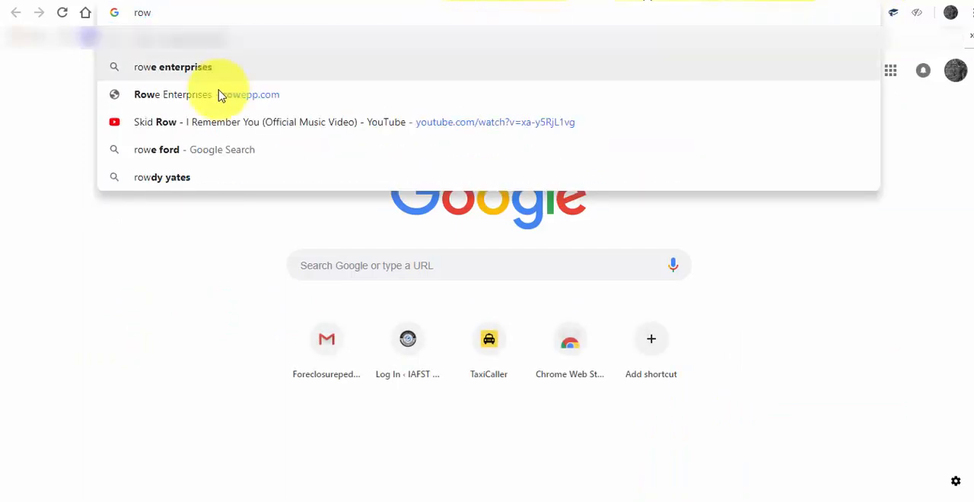
click(206, 94)
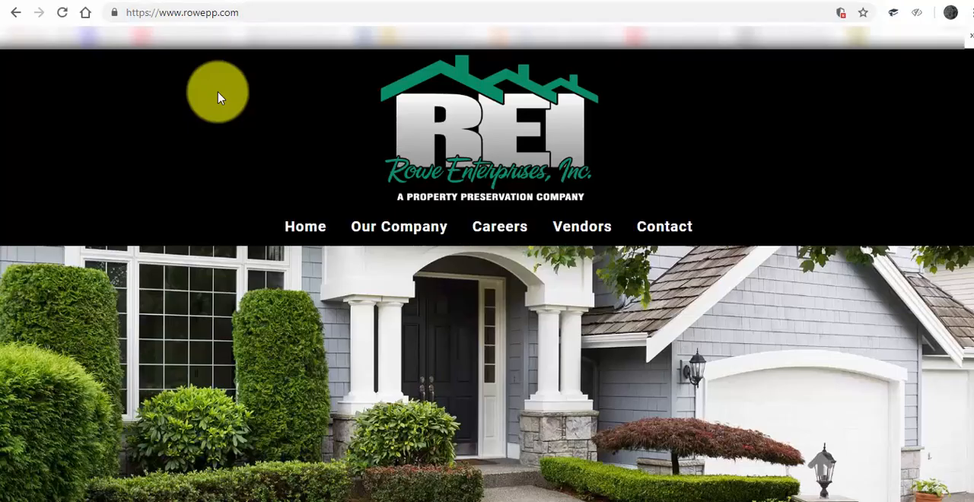
mouse_move(114, 9)
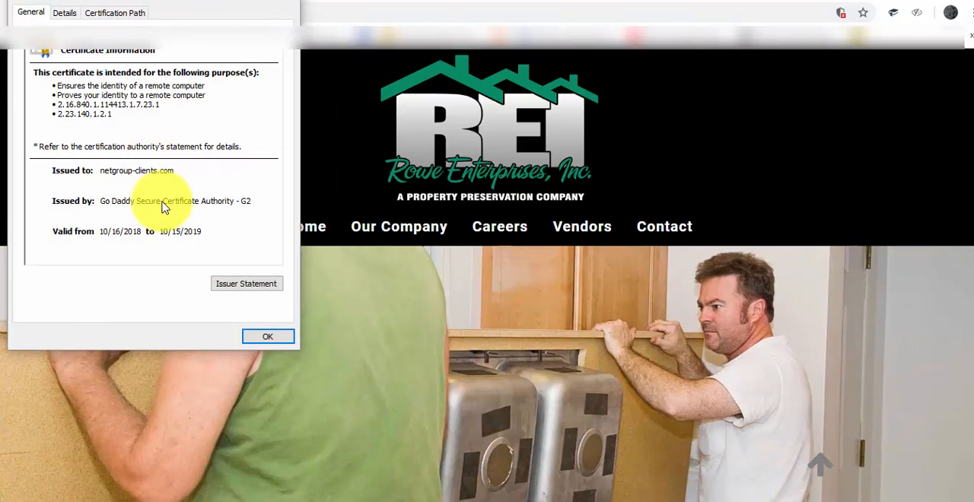
mouse_move(109, 234)
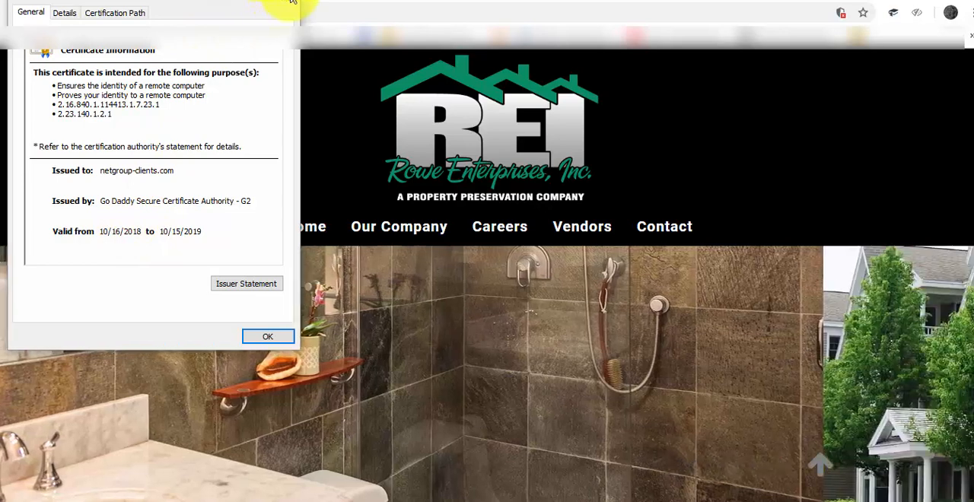
click(267, 337)
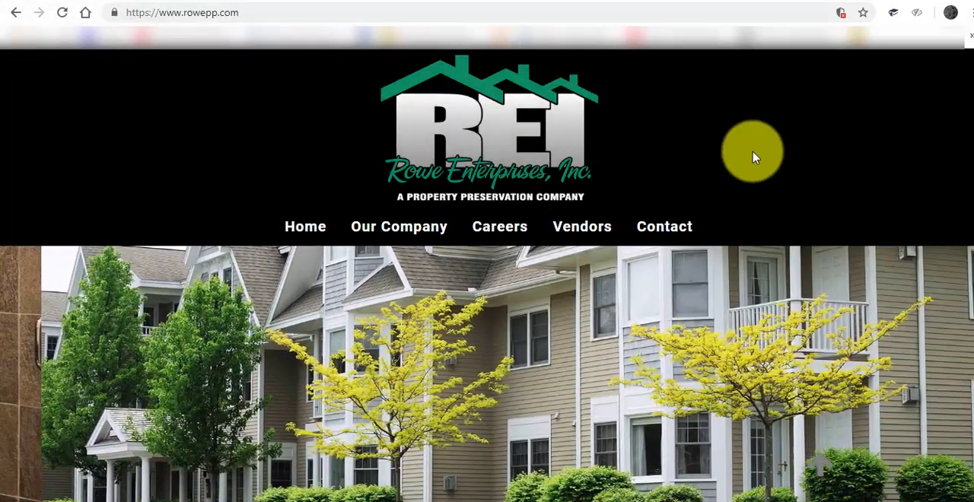